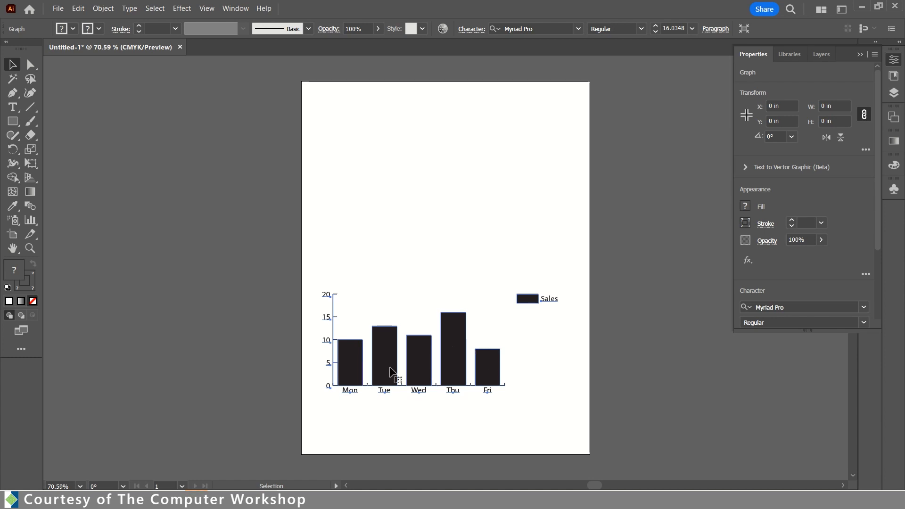
mouse_move(458, 367)
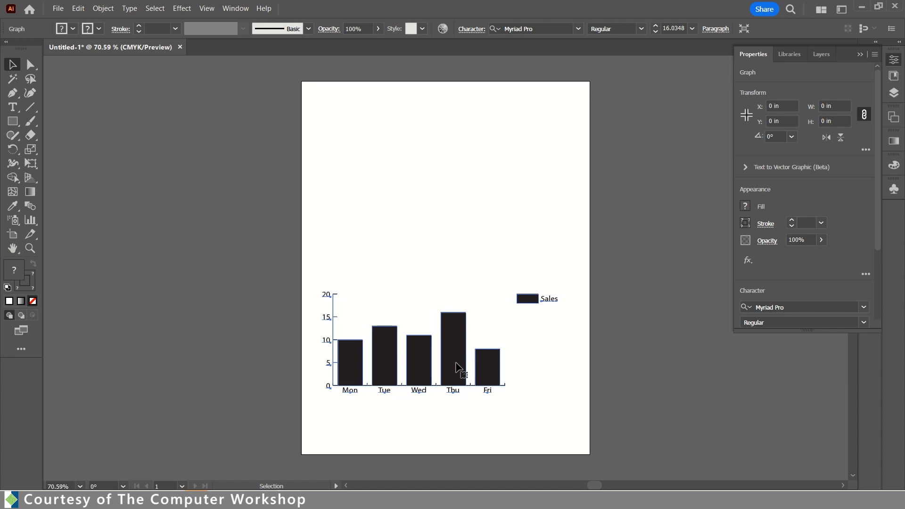
mouse_move(411, 366)
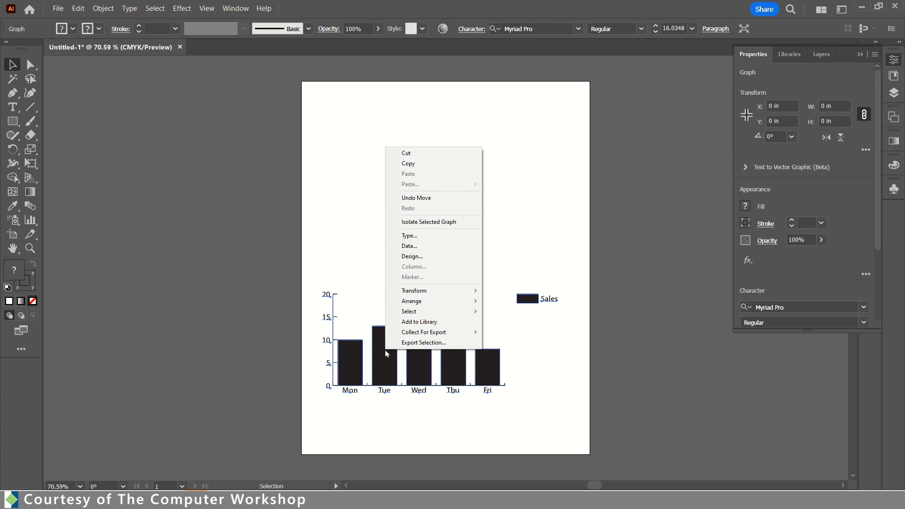
mouse_move(427, 261)
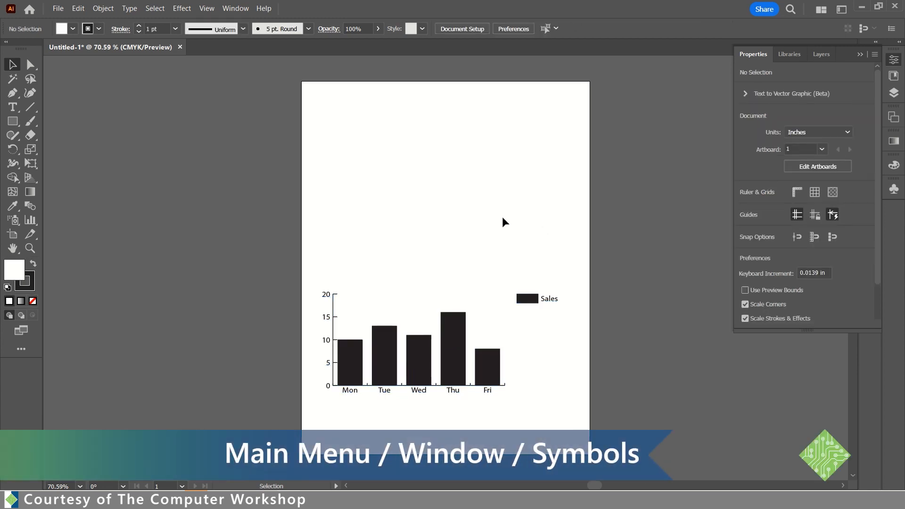
Step: Show the Symbols panel and load the Flowers symbol library from Symbol Libraries
click(236, 8)
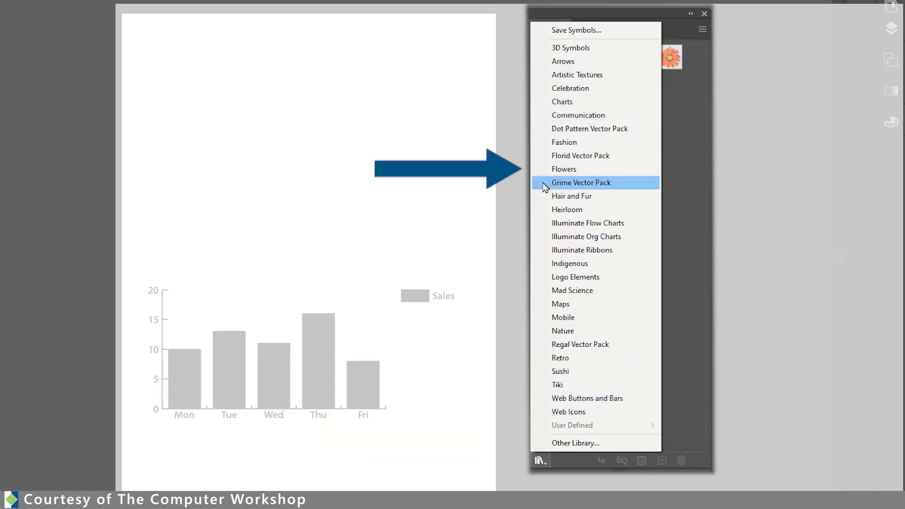
mouse_move(568, 174)
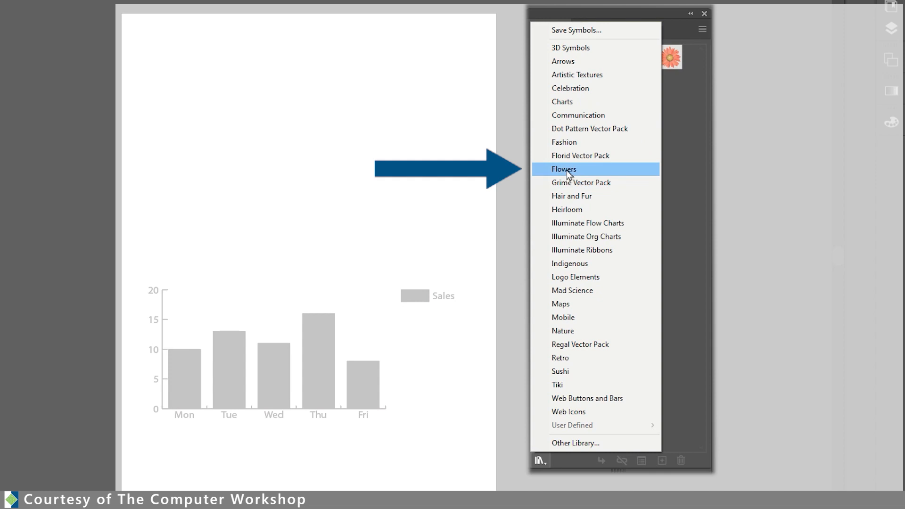
click(563, 170)
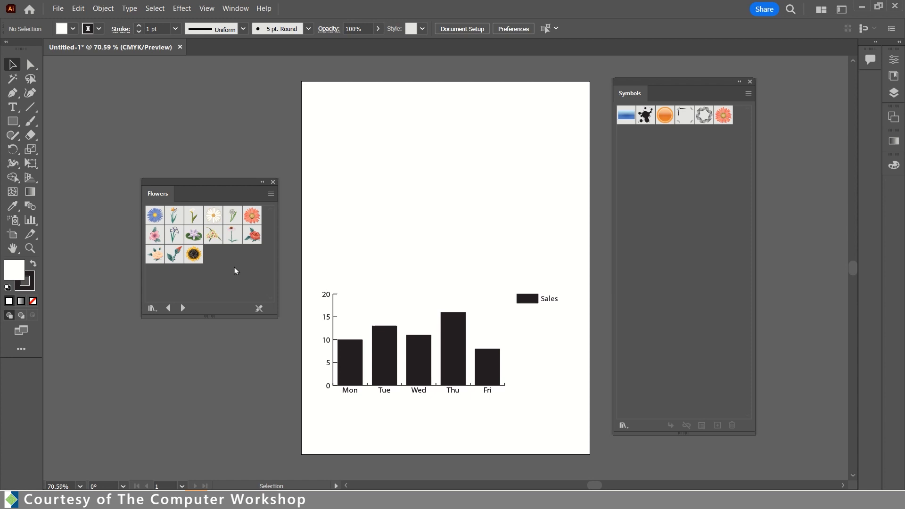
mouse_move(174, 254)
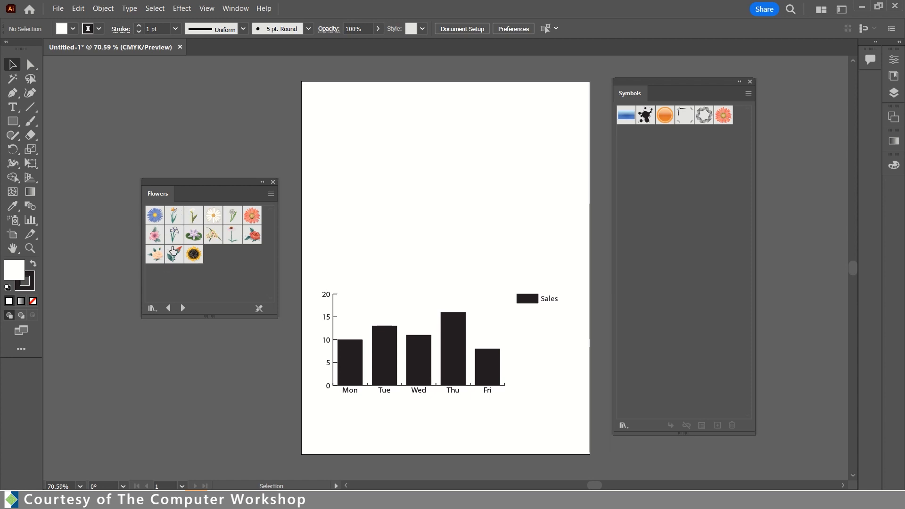
mouse_move(229, 237)
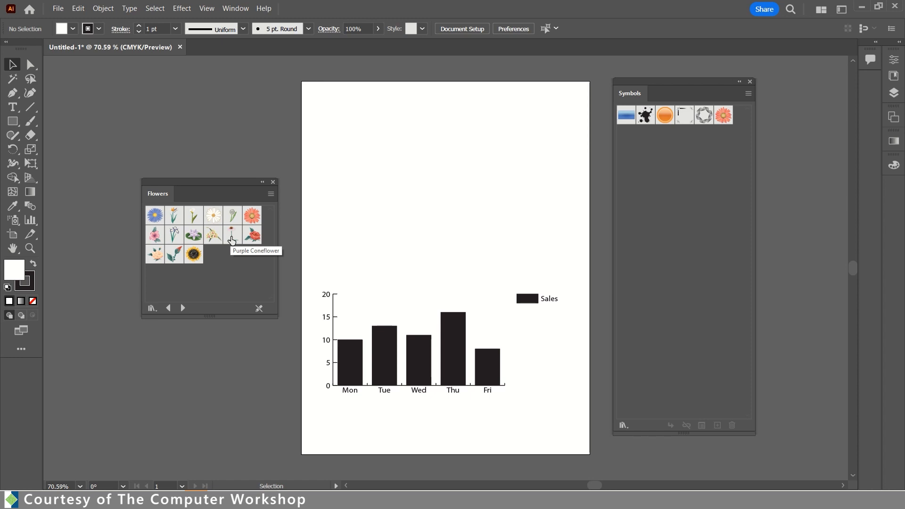
Step: Drag a Purple Coneflower instance from the Flowers library onto the artboard above the graph
drag(232, 235, 366, 155)
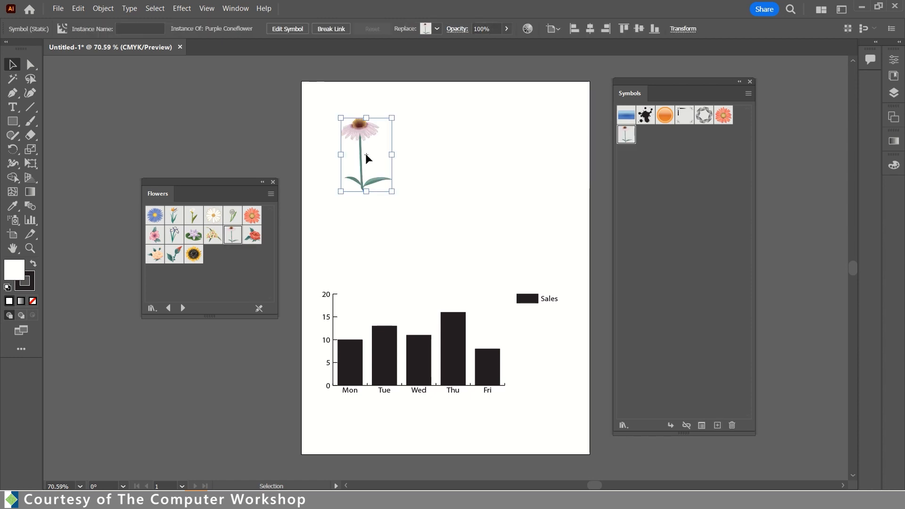
mouse_move(246, 234)
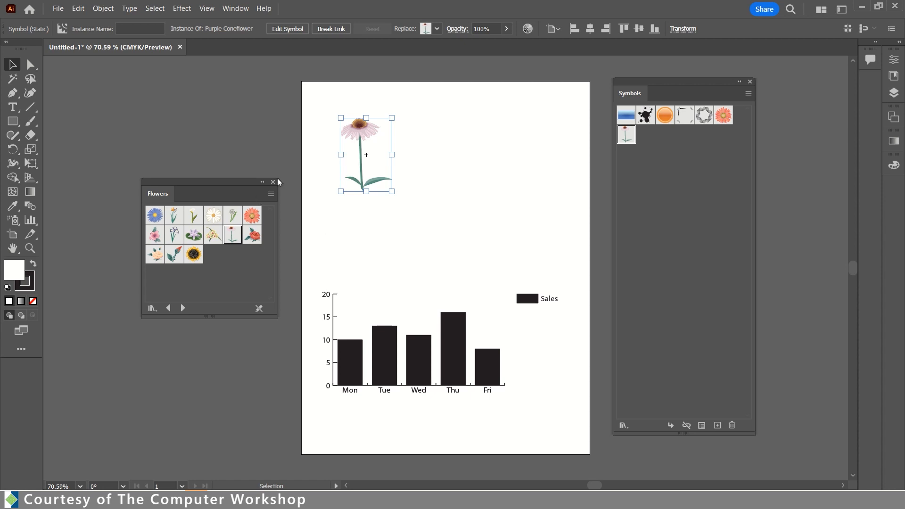
mouse_move(273, 186)
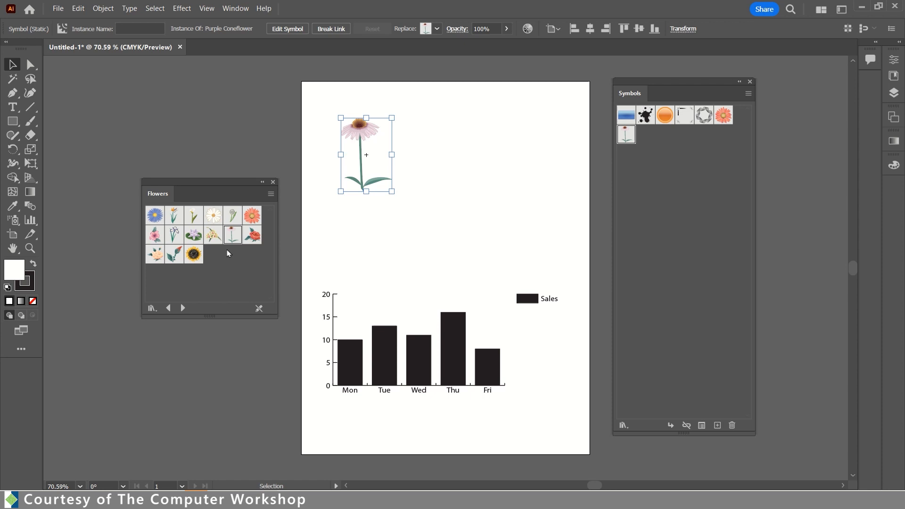
mouse_move(221, 279)
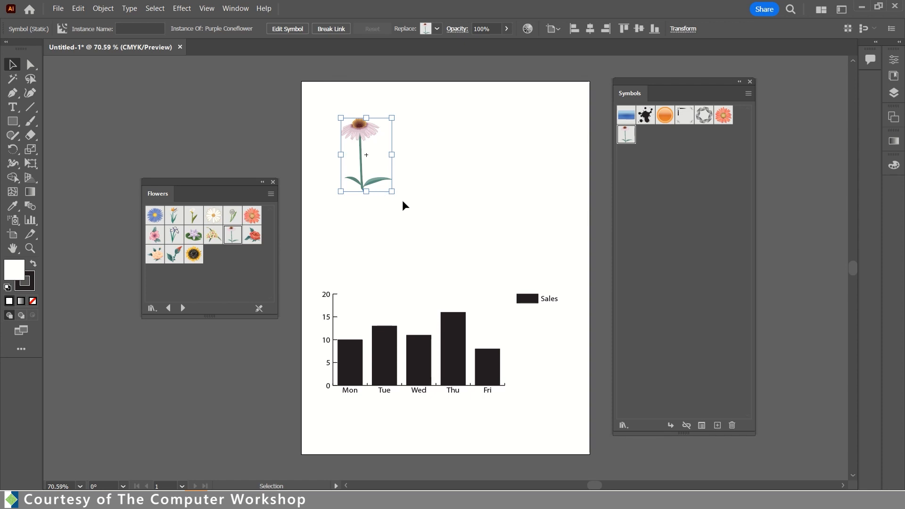
mouse_move(244, 183)
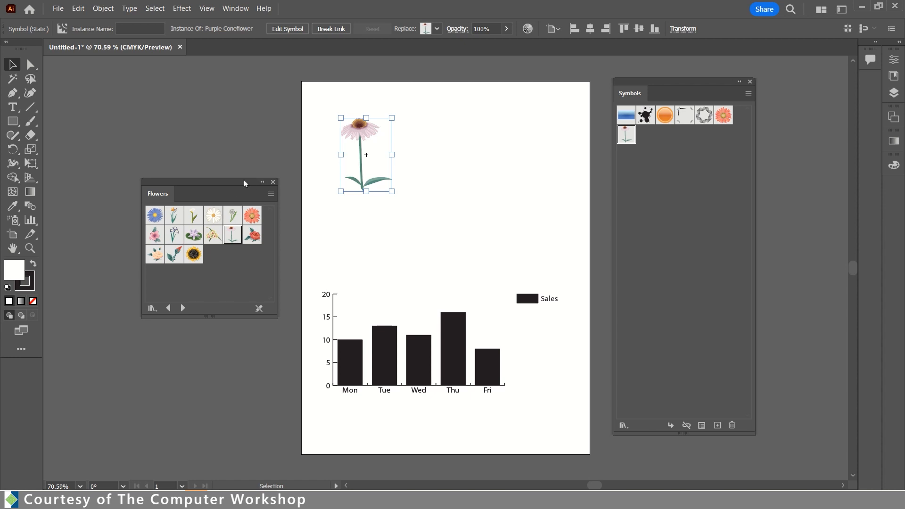
mouse_move(42, 4)
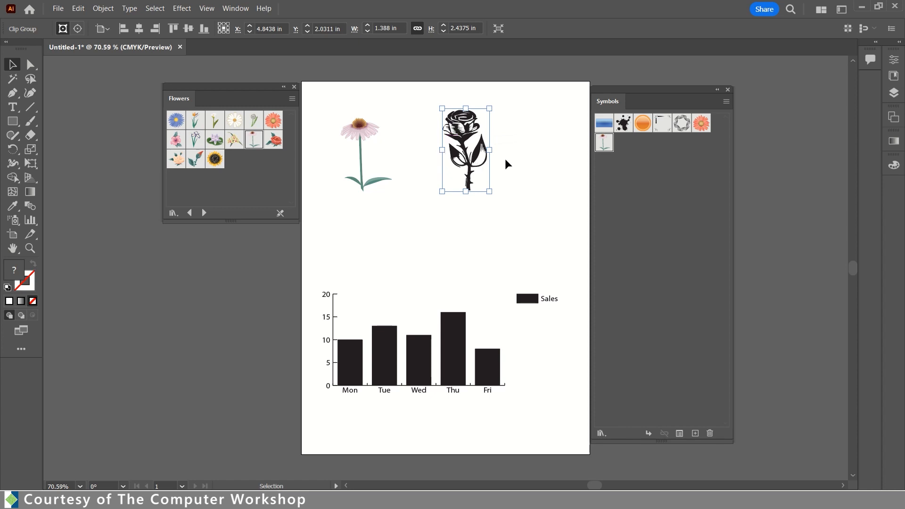
mouse_move(455, 178)
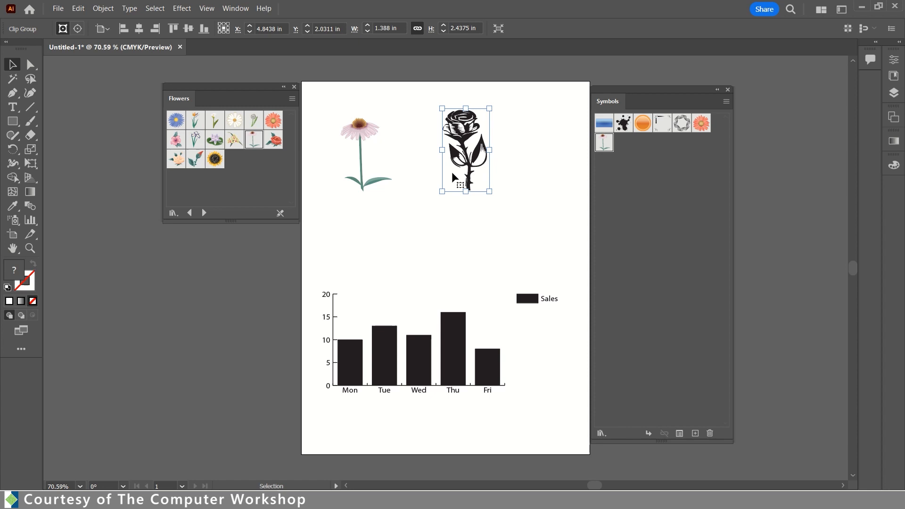
mouse_move(501, 96)
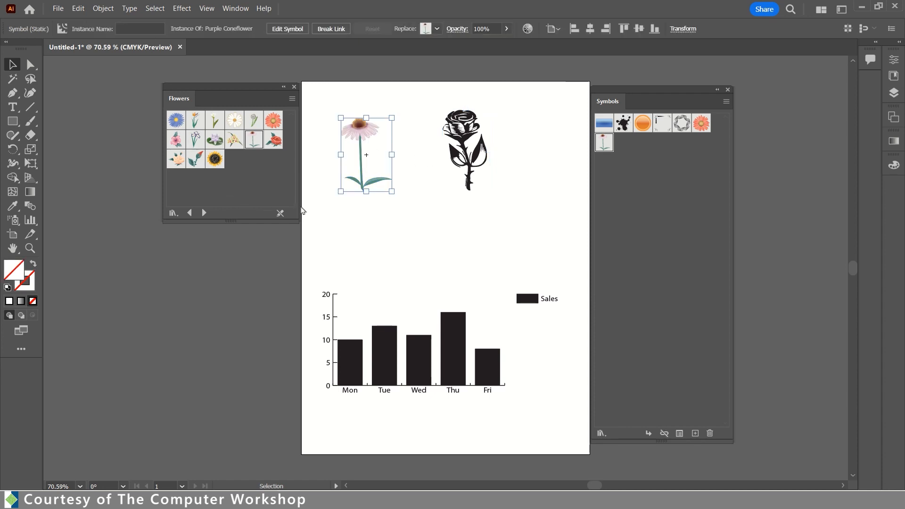
mouse_move(456, 244)
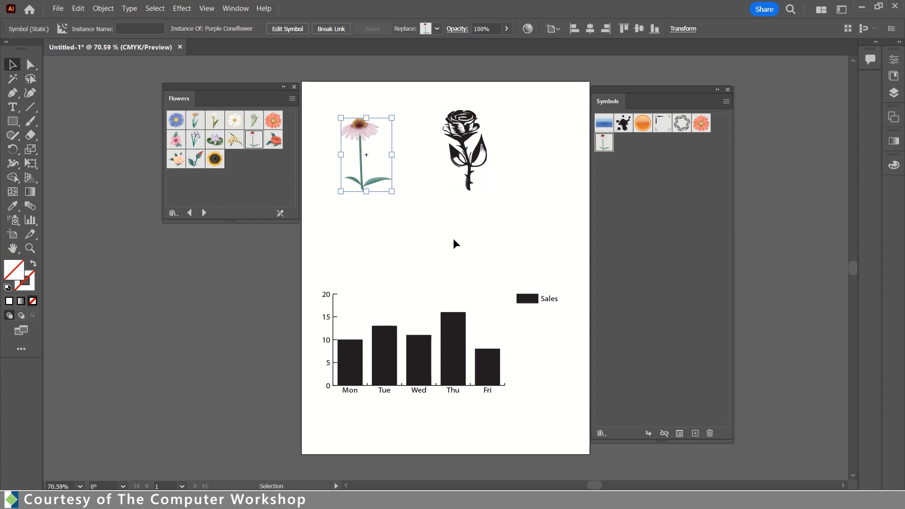
mouse_move(462, 240)
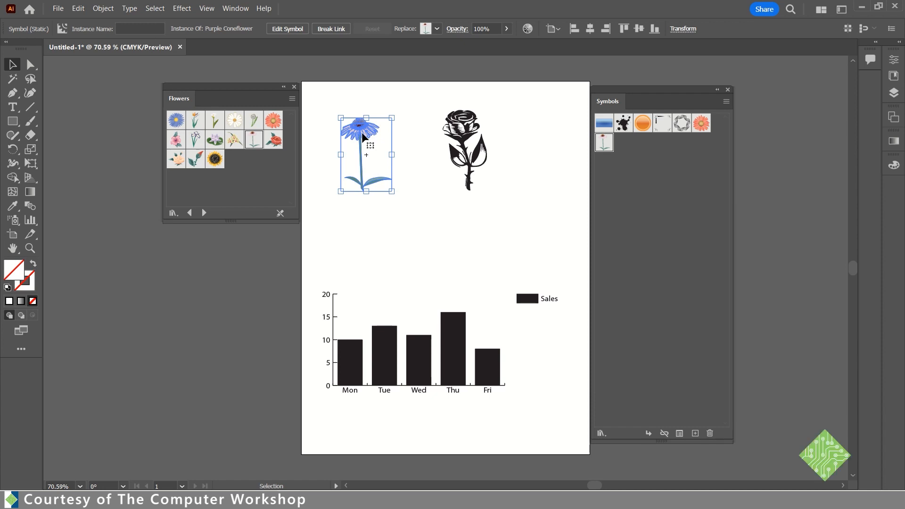
Step: Create a graph design named New Design from the selected coneflower via Object > Graph > Design
click(102, 9)
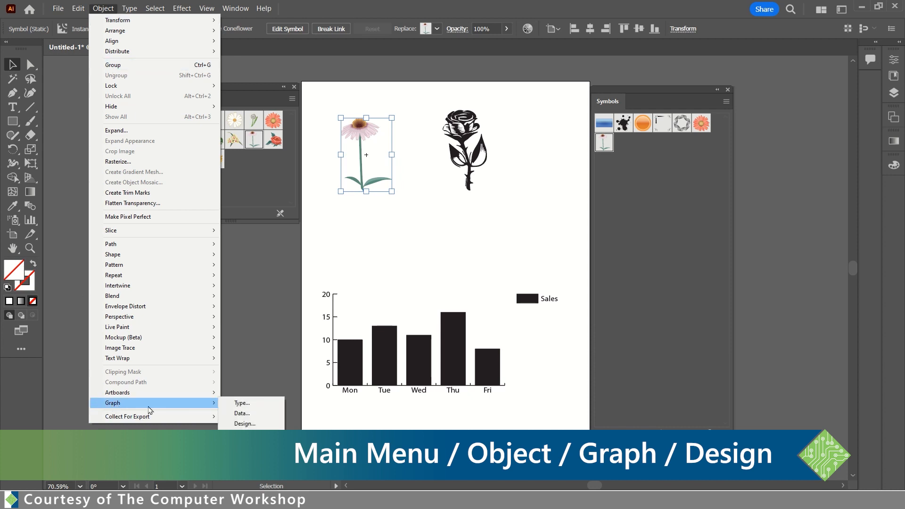
mouse_move(244, 423)
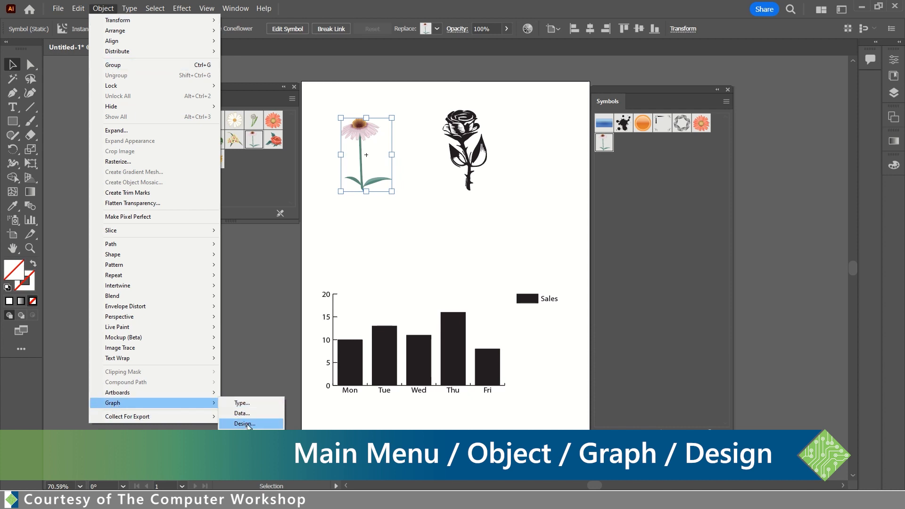
click(244, 425)
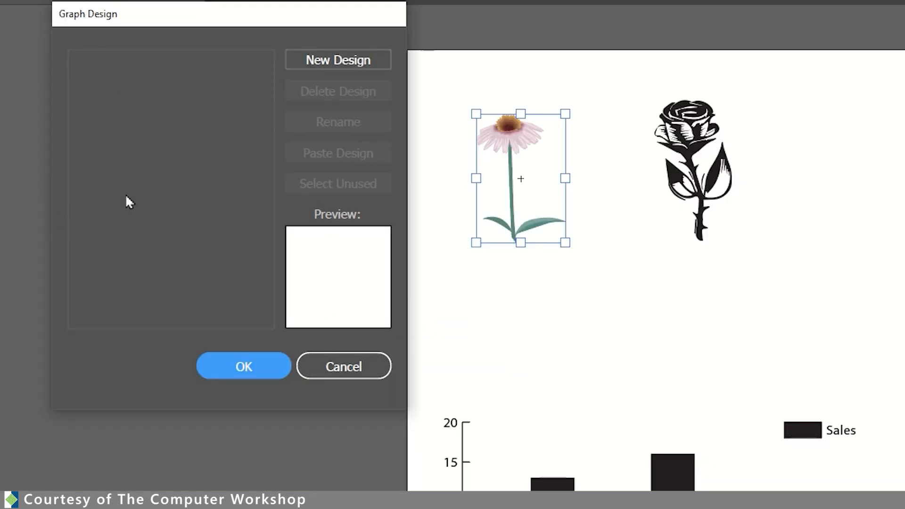
mouse_move(250, 238)
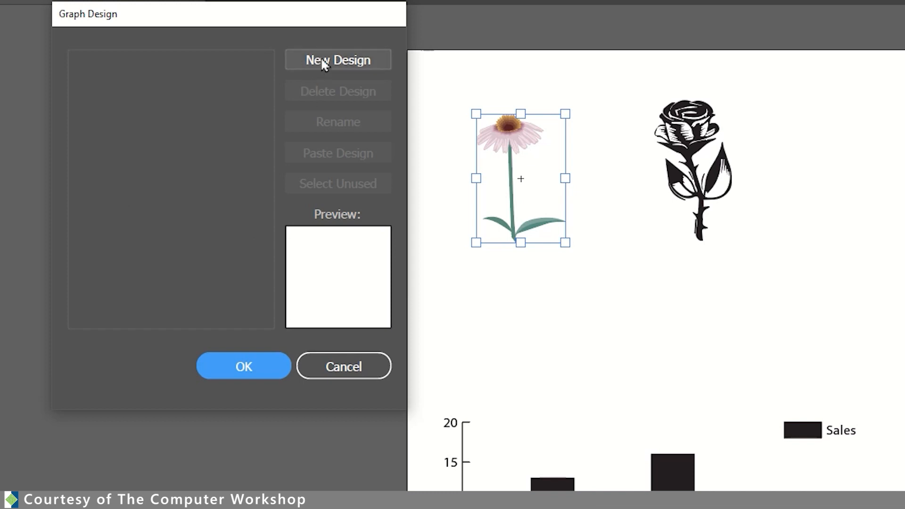
click(337, 59)
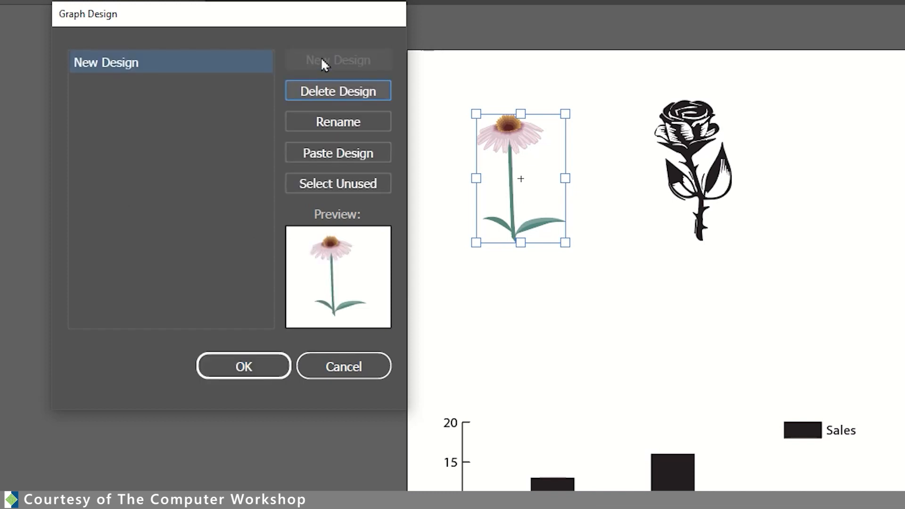
mouse_move(289, 296)
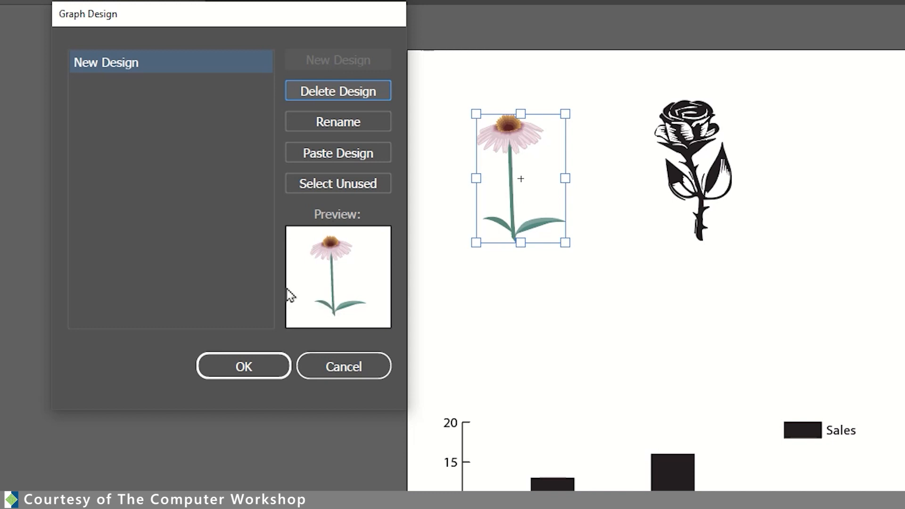
mouse_move(361, 352)
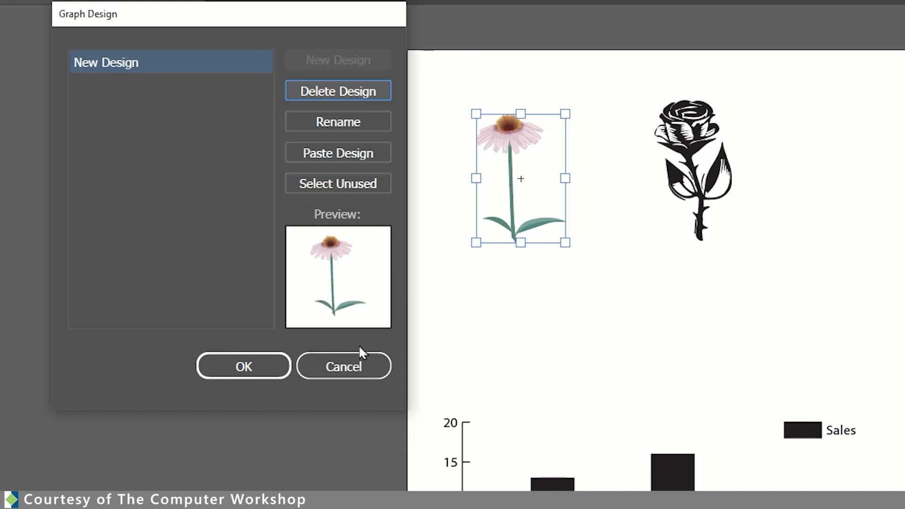
mouse_move(283, 350)
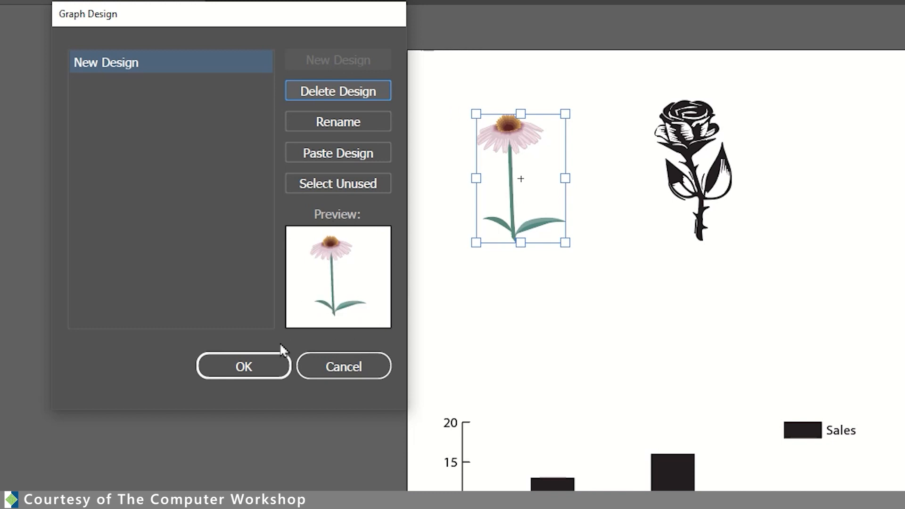
mouse_move(288, 346)
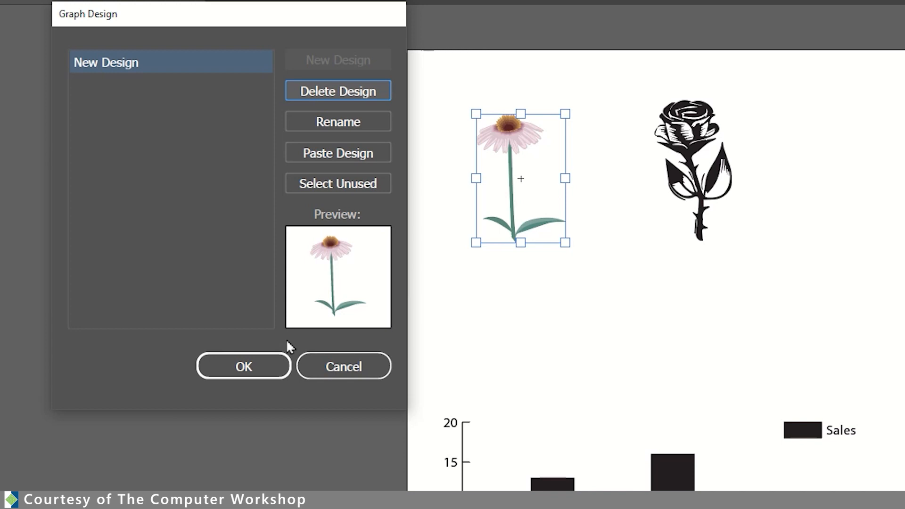
click(242, 366)
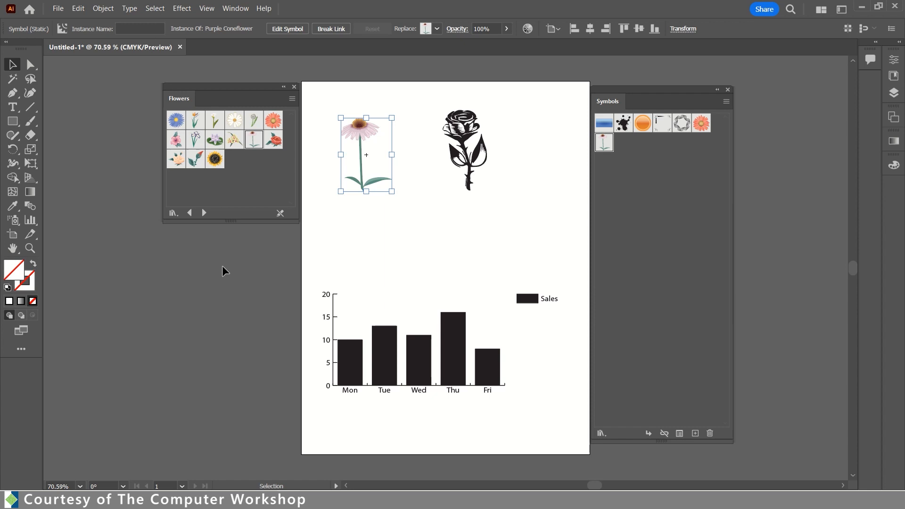
Step: Select the black rose and add it as graph design New Design 2
click(466, 146)
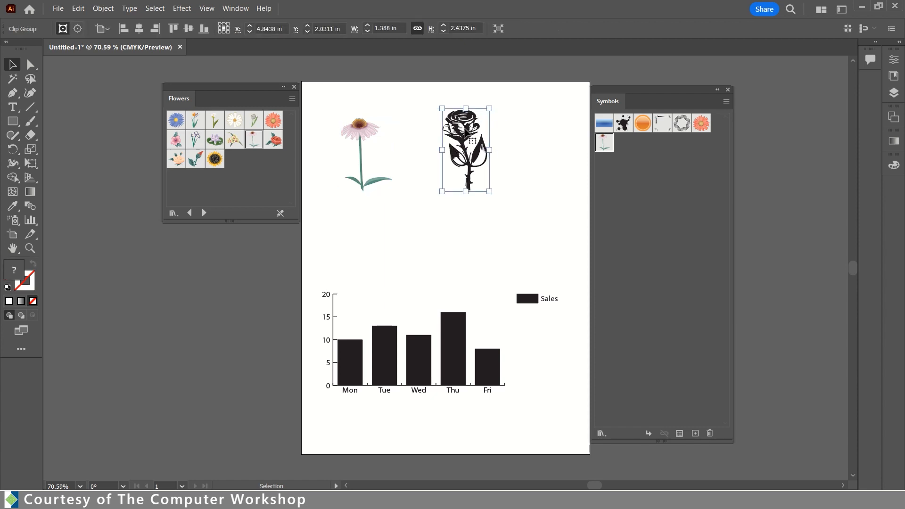
click(108, 8)
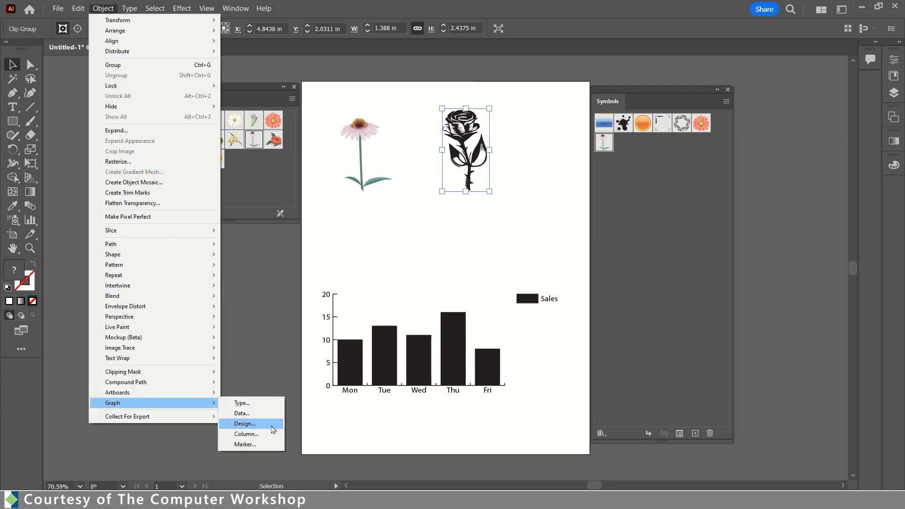
mouse_move(245, 427)
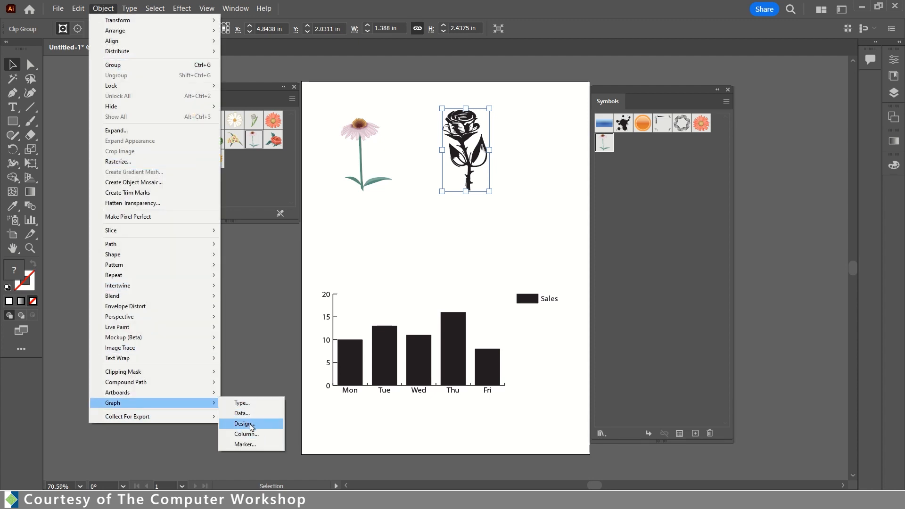
click(242, 423)
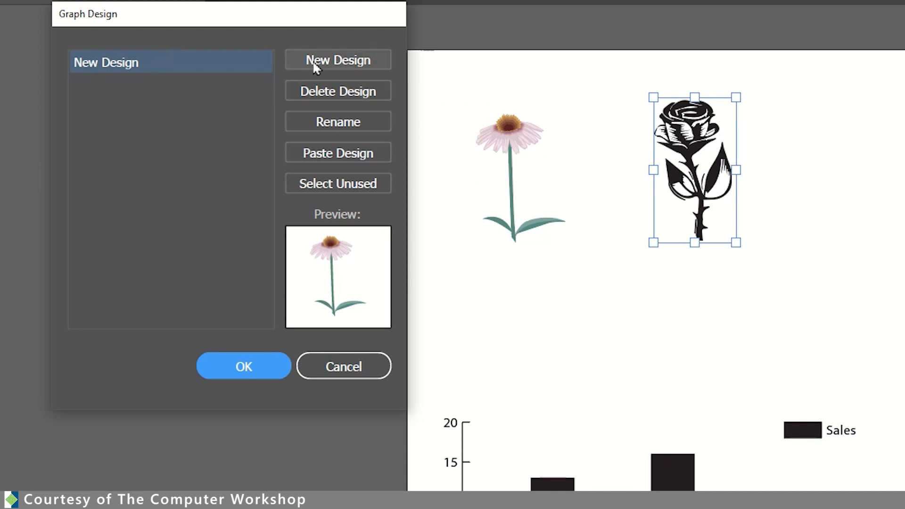
click(337, 60)
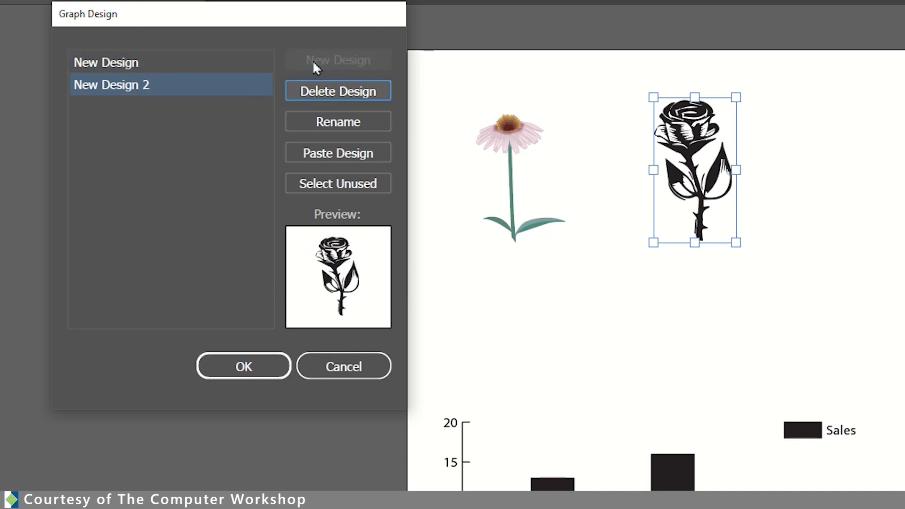
mouse_move(337, 303)
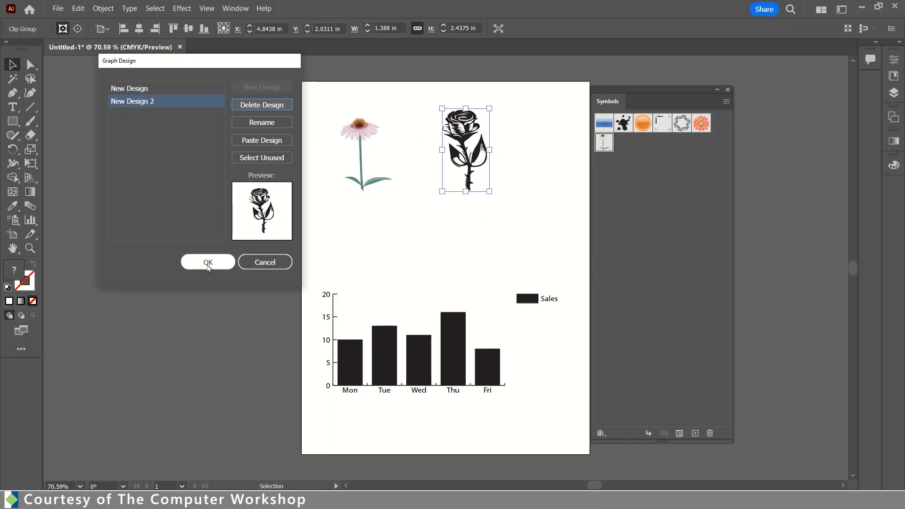
Step: Confirm New Design 2 and close the Flowers and Symbols panels
click(207, 262)
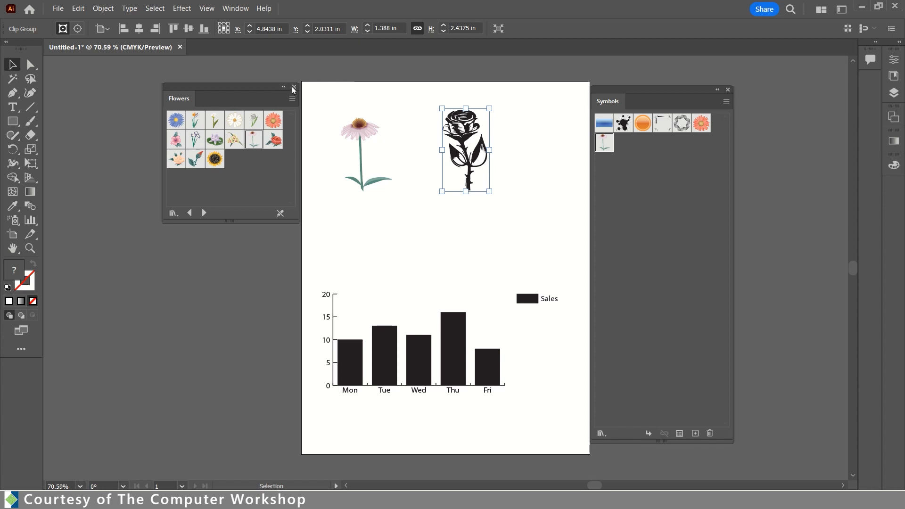
click(293, 89)
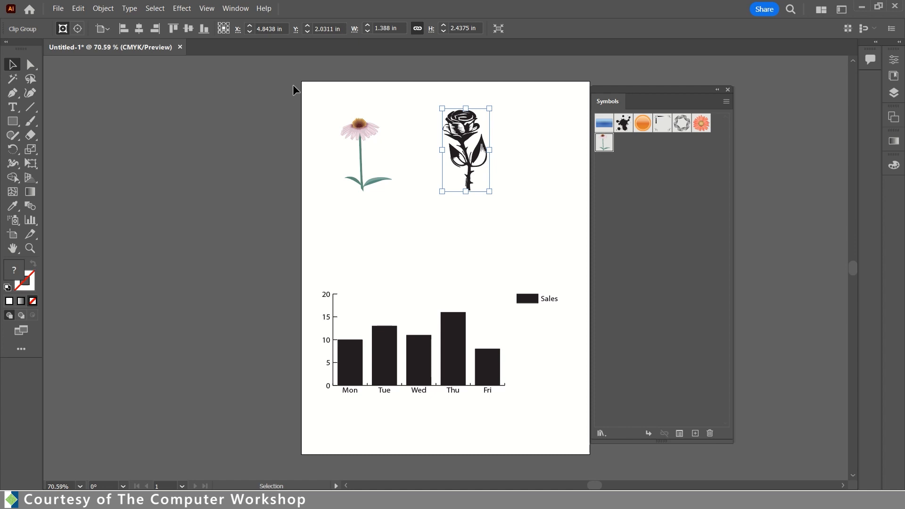
click(728, 89)
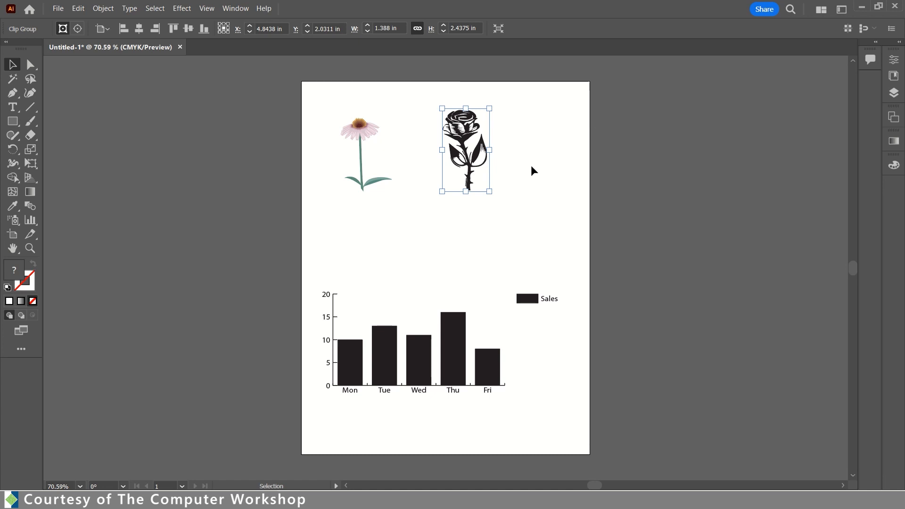
mouse_move(532, 175)
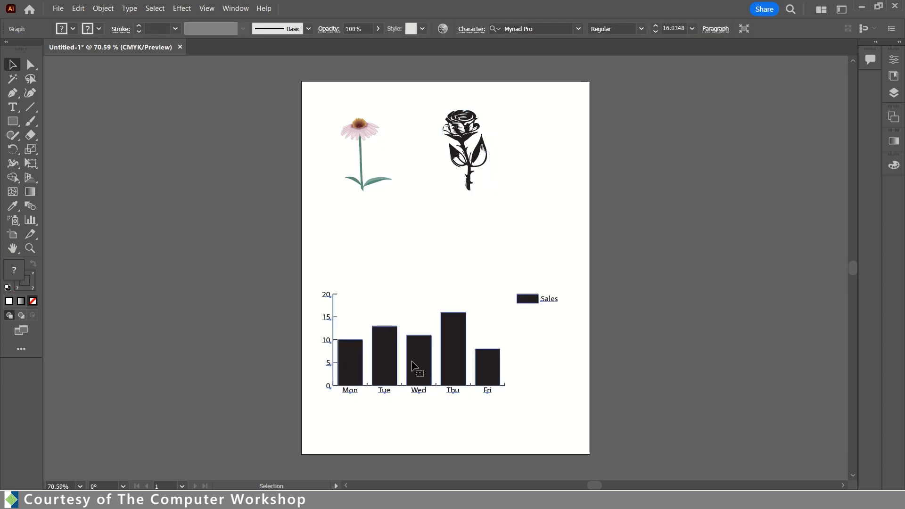
Step: Bring up the Graph Column dialog and choose New Design 2, the rose, for the columns
right_click(413, 367)
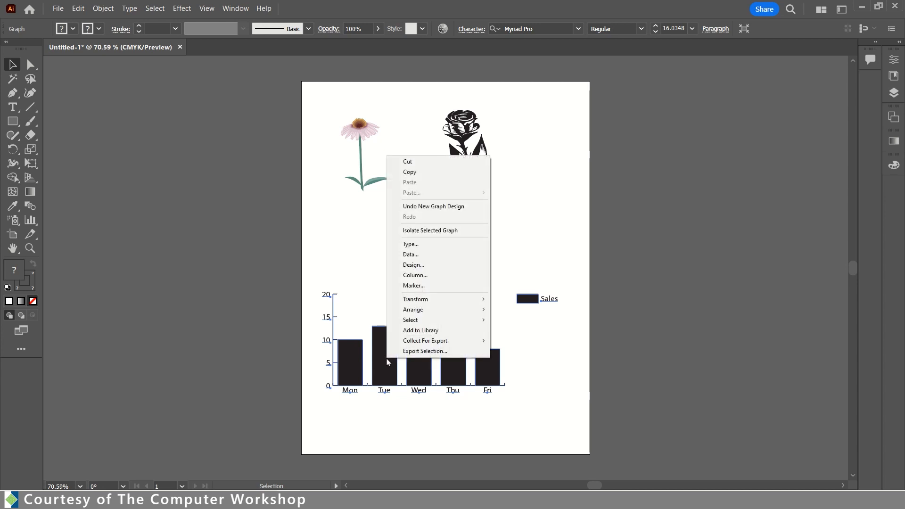
mouse_move(414, 276)
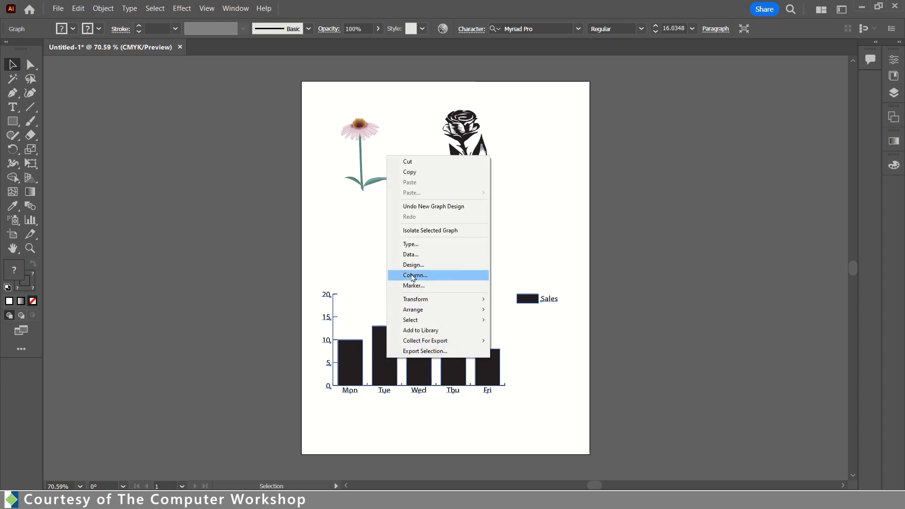
click(415, 275)
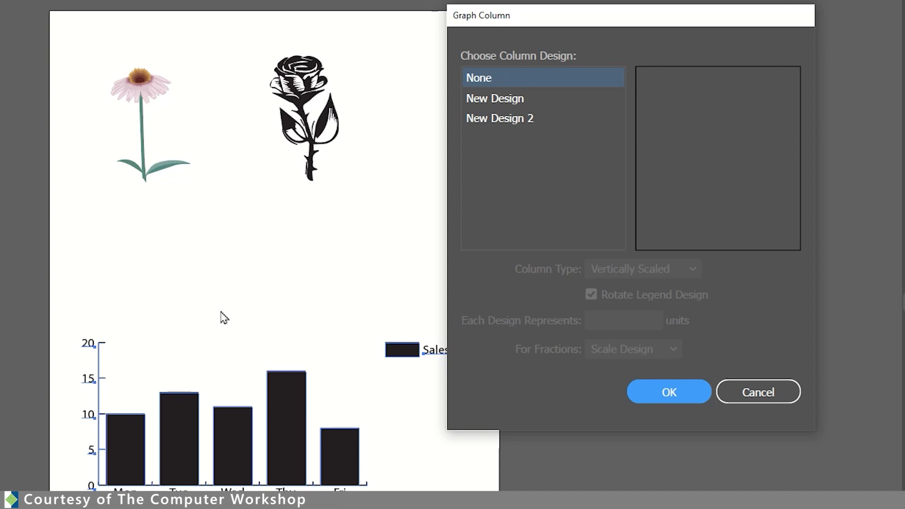
click(500, 99)
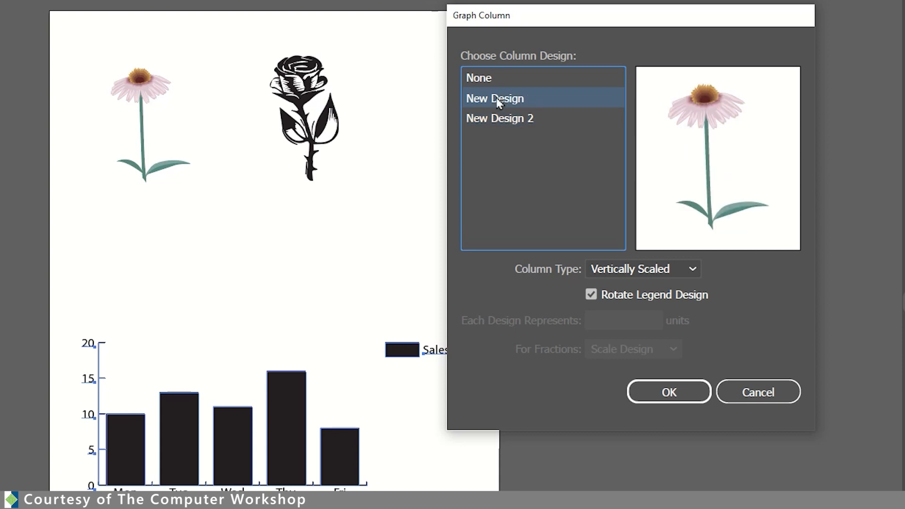
click(500, 118)
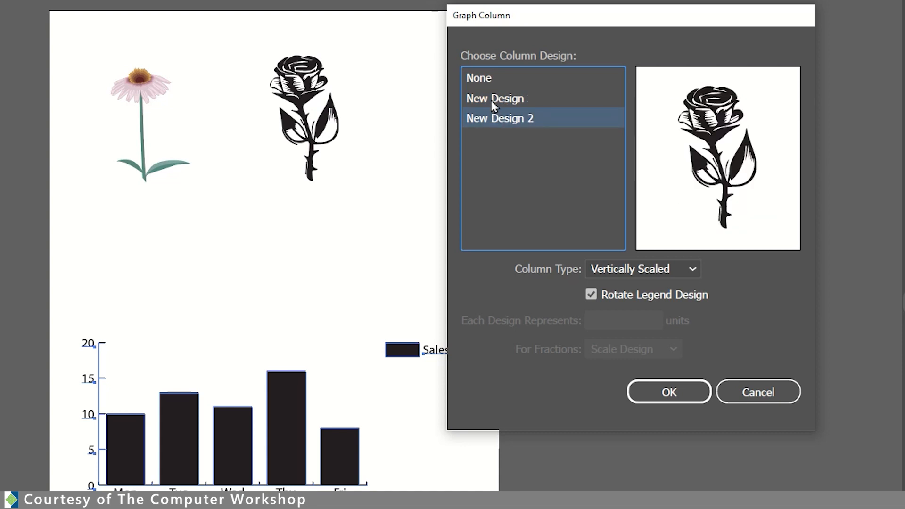
mouse_move(494, 121)
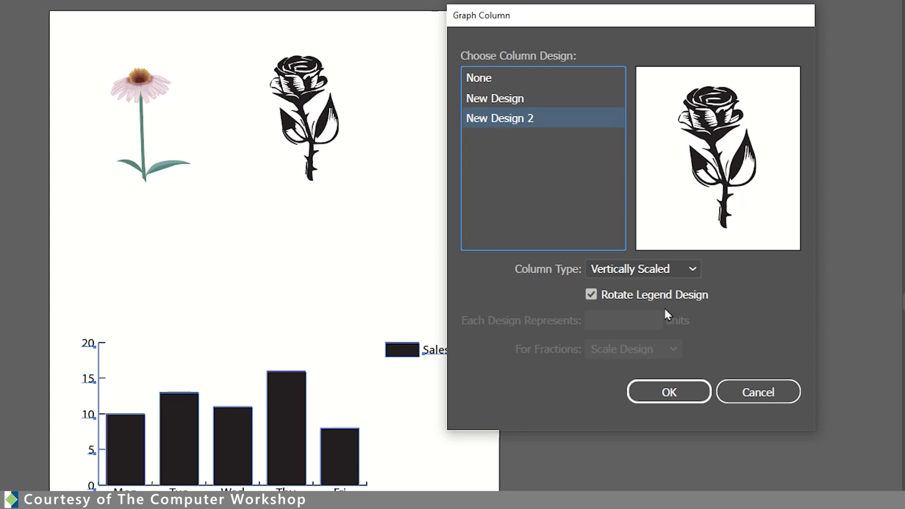
mouse_move(578, 449)
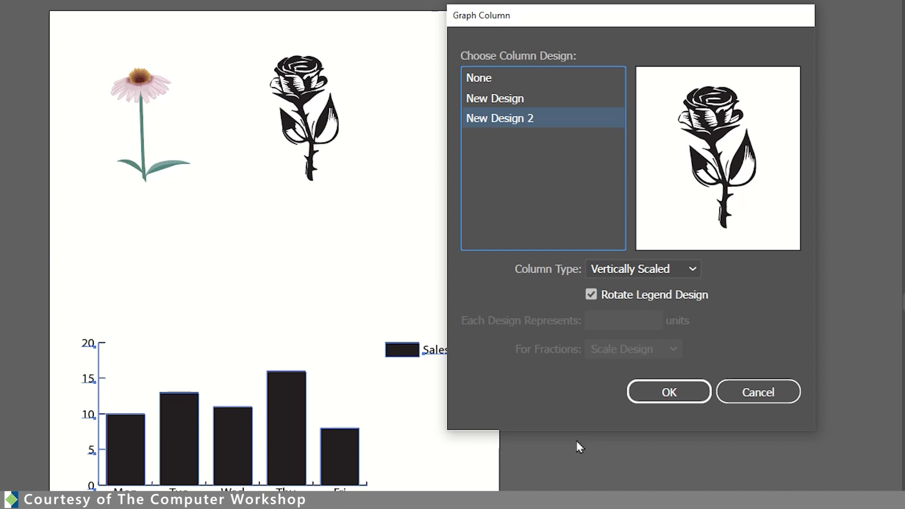
mouse_move(692, 266)
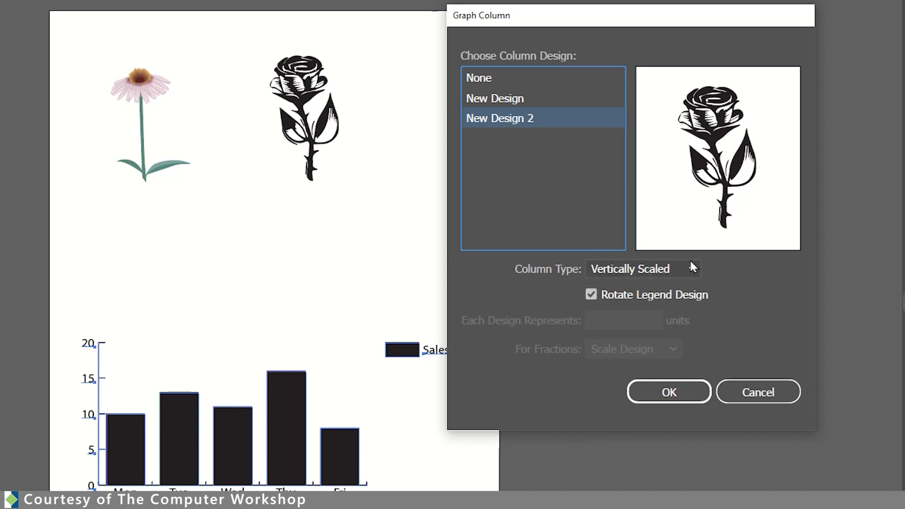
Step: Keep Column Type as Vertically Scaled with Rotate Legend Design on and apply the rose columns
click(643, 269)
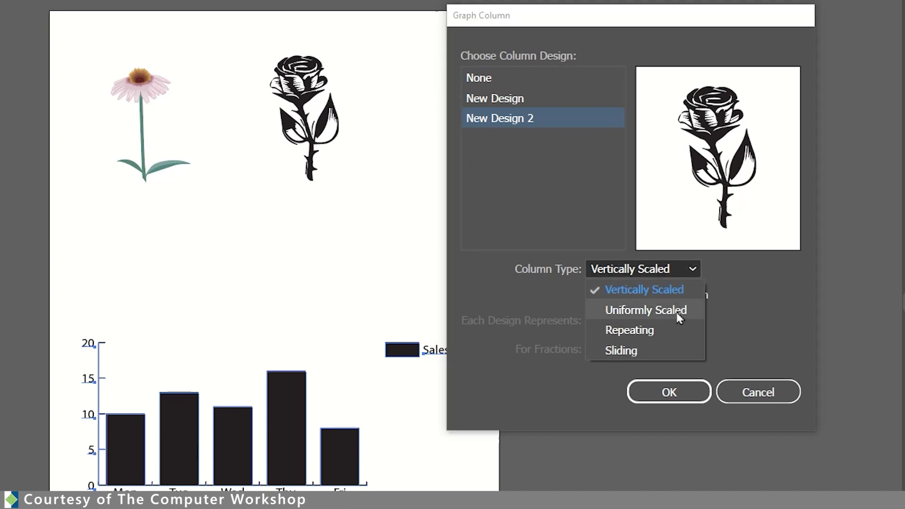
mouse_move(622, 362)
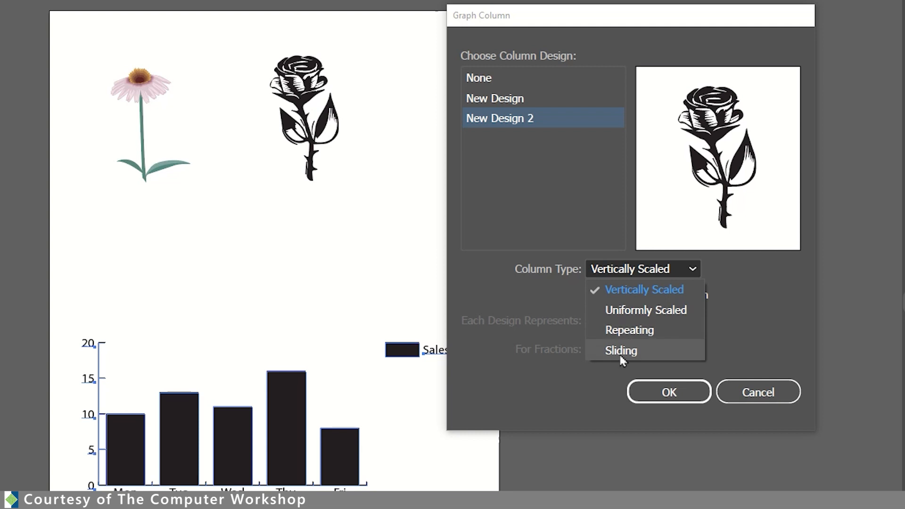
mouse_move(606, 310)
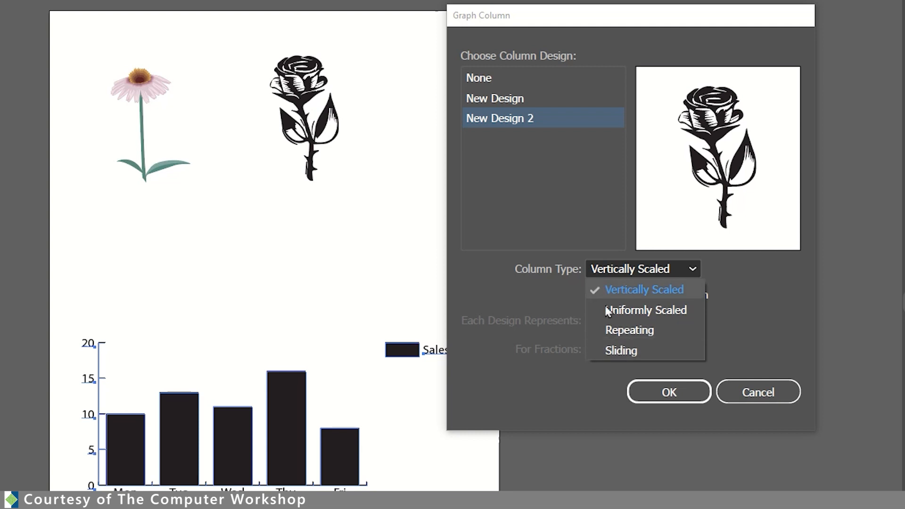
mouse_move(695, 399)
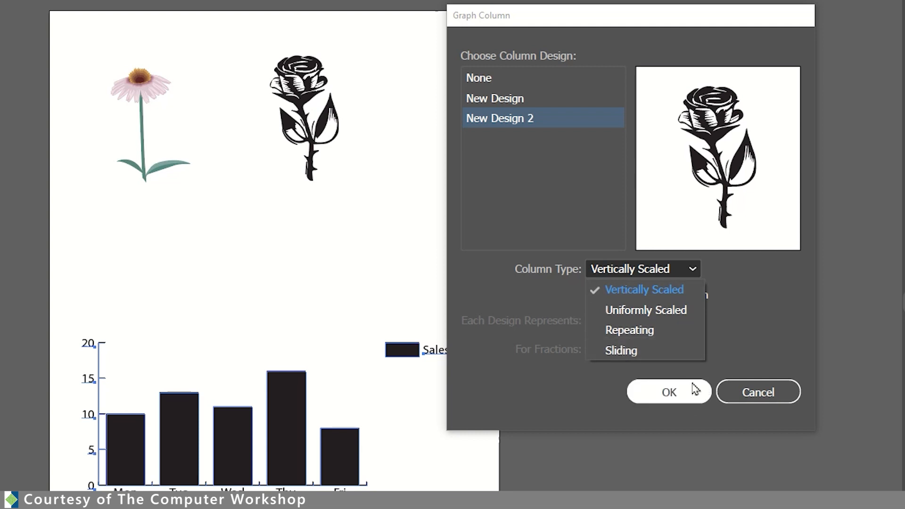
click(645, 289)
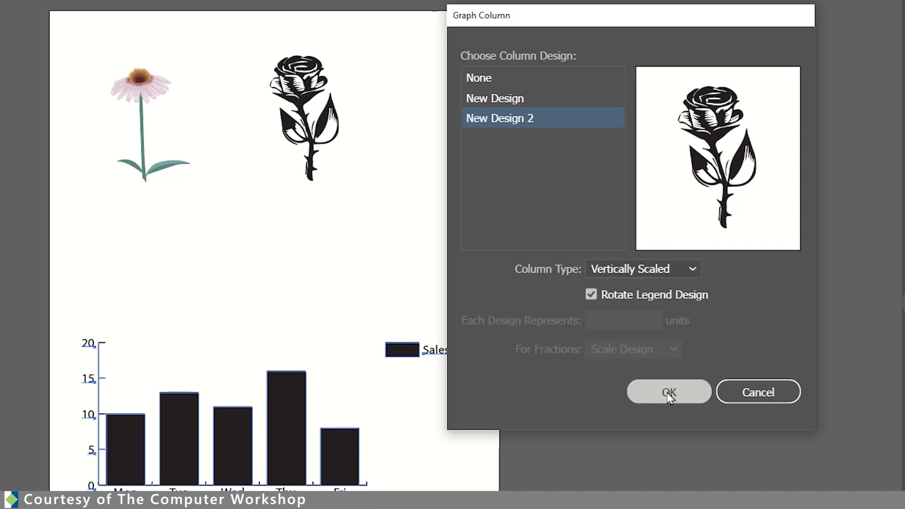
click(668, 391)
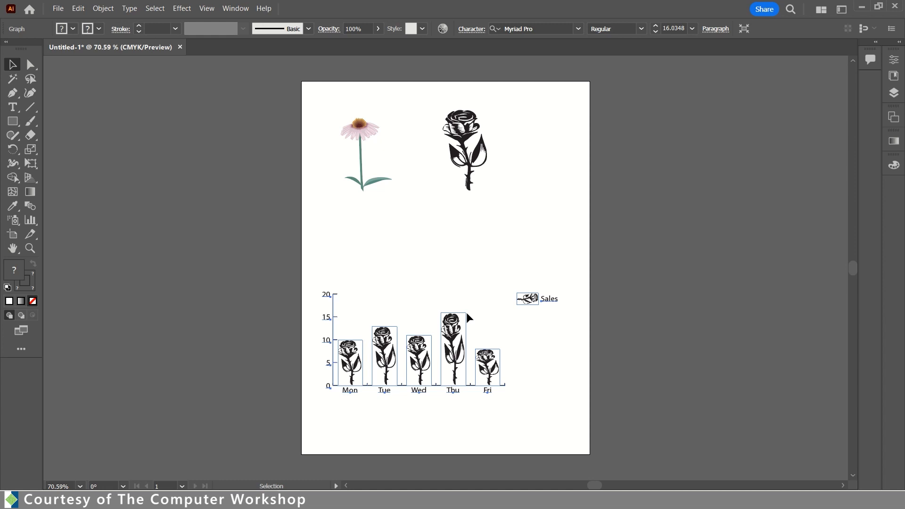
mouse_move(352, 320)
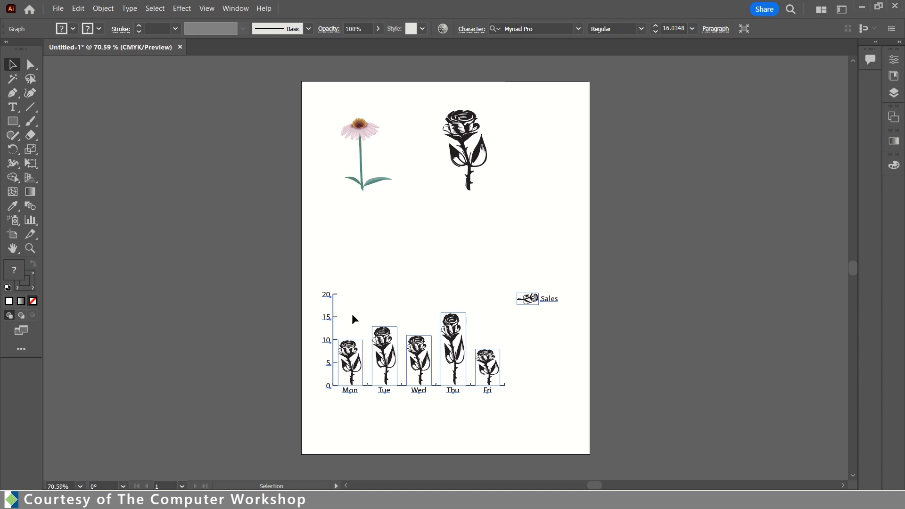
mouse_move(371, 393)
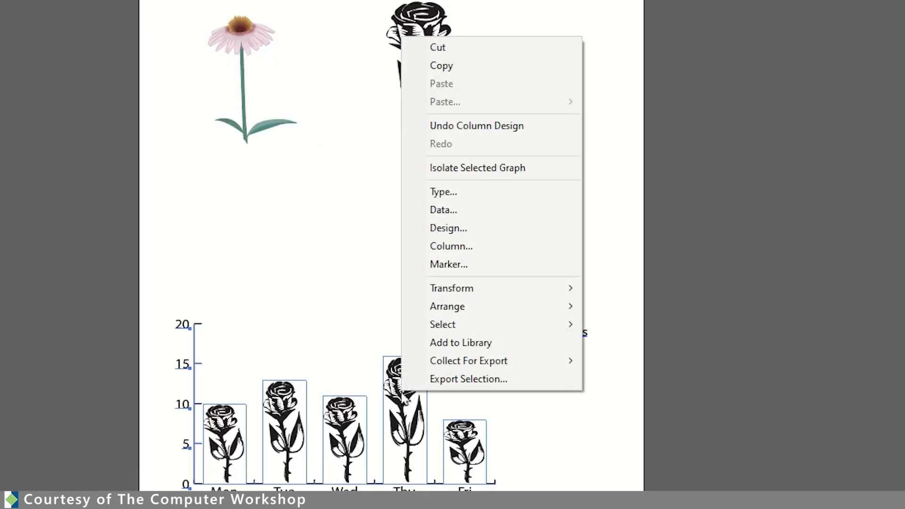
mouse_move(453, 288)
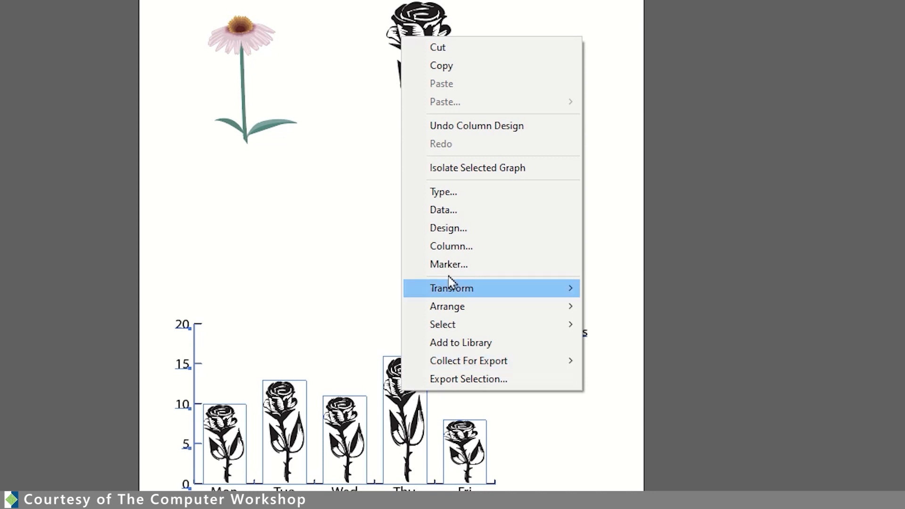
Step: Set columns to New Design coneflowers, Repeating type, each design representing 5 units, and apply
click(451, 246)
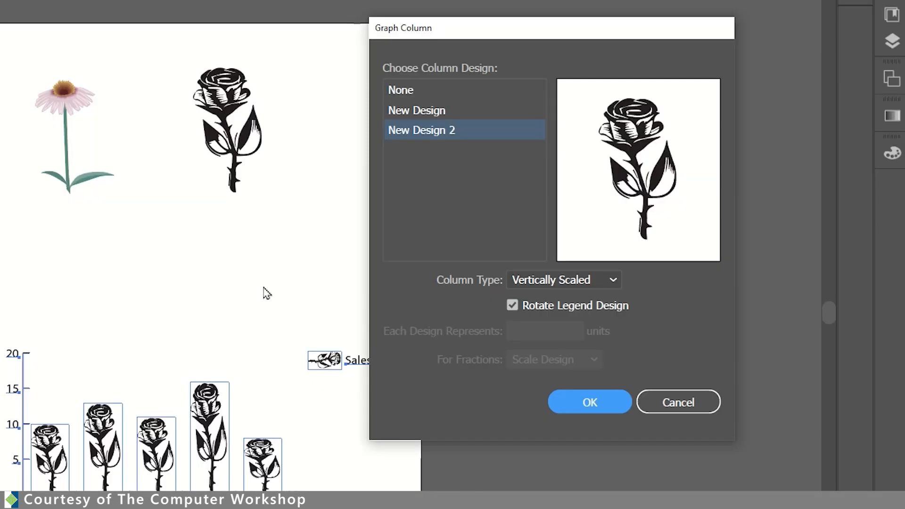
click(435, 110)
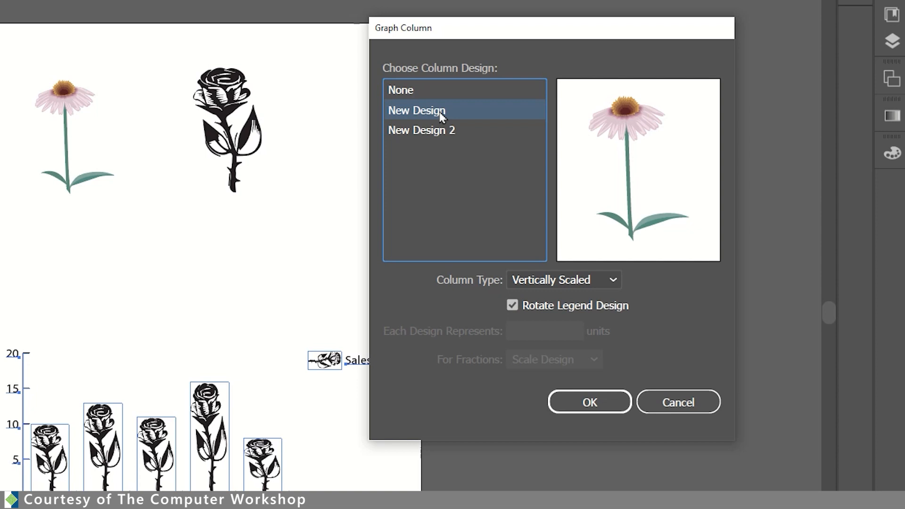
click(563, 279)
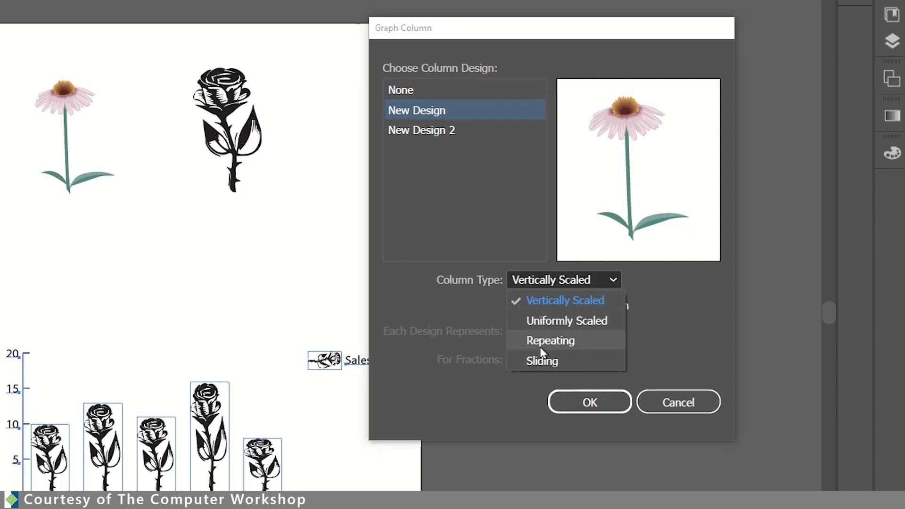
click(549, 341)
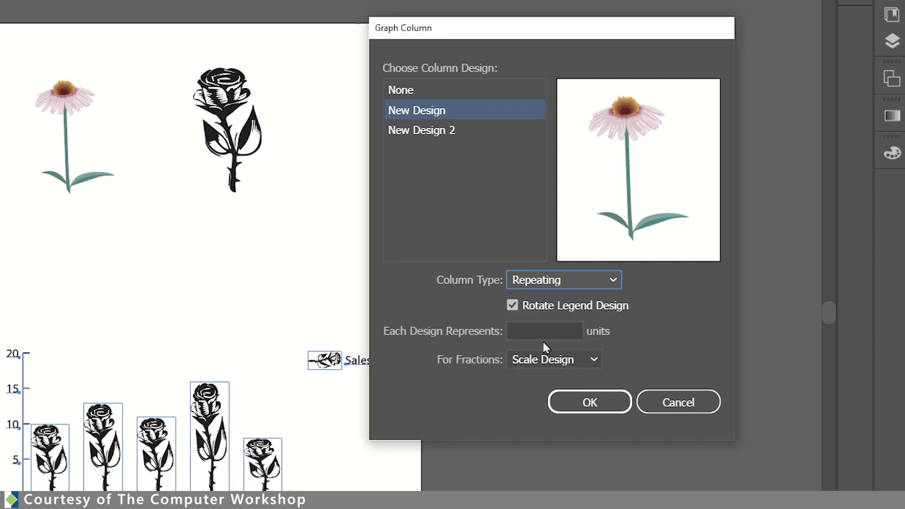
mouse_move(417, 344)
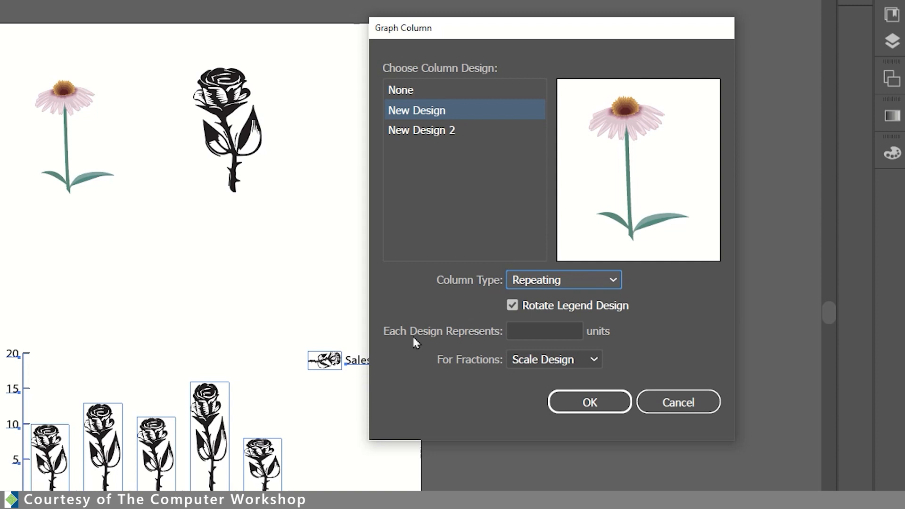
mouse_move(484, 339)
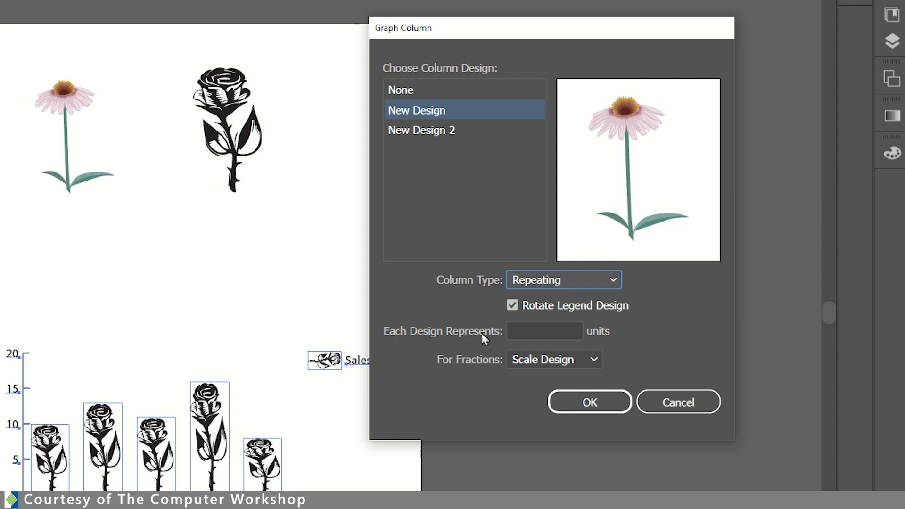
click(544, 331)
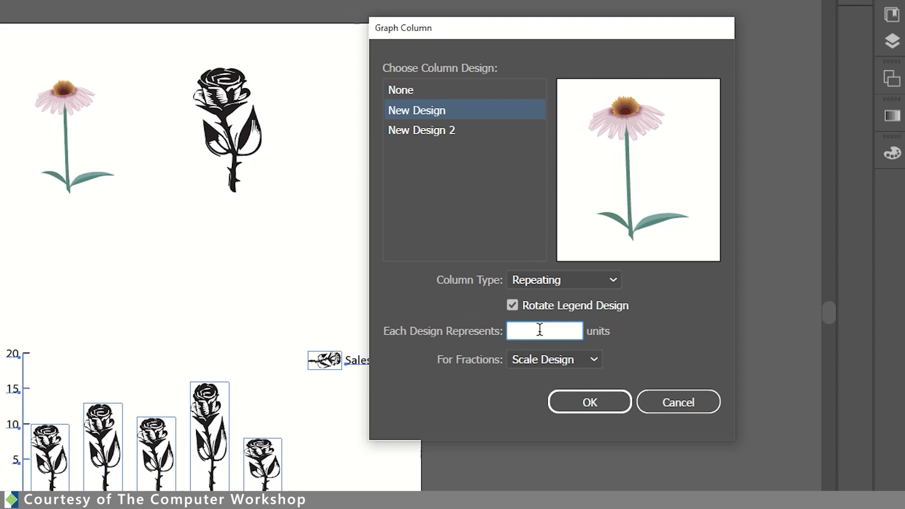
mouse_move(517, 331)
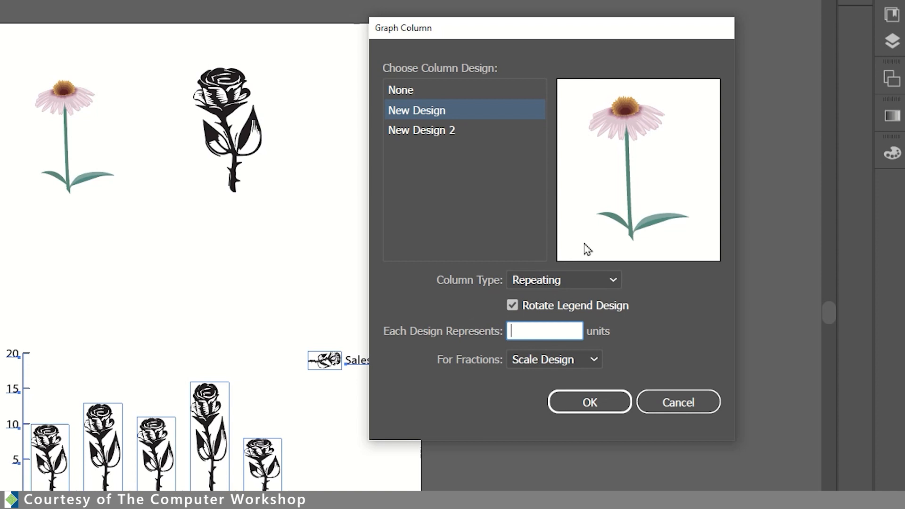
text(5)
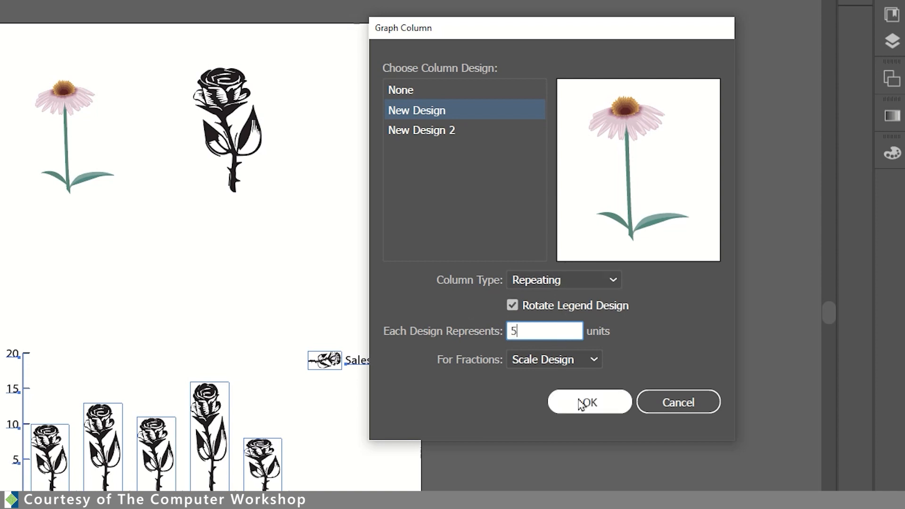
click(590, 401)
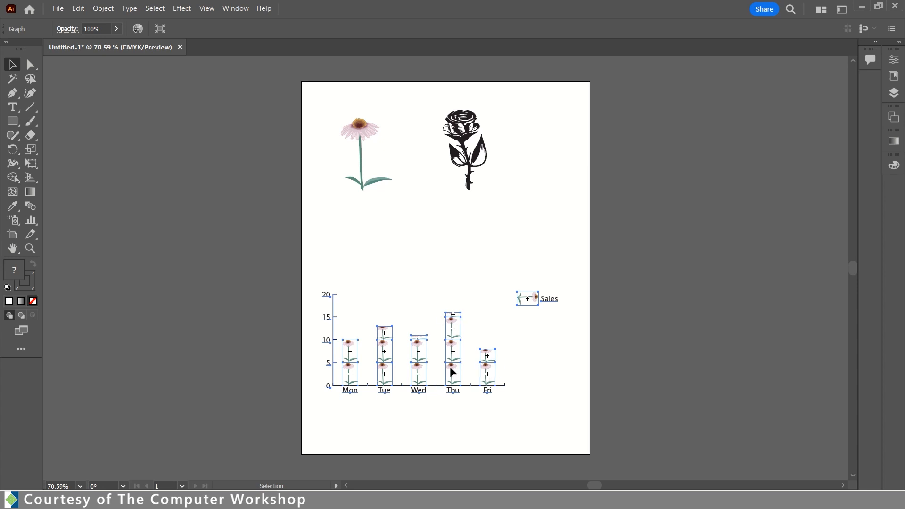
mouse_move(393, 381)
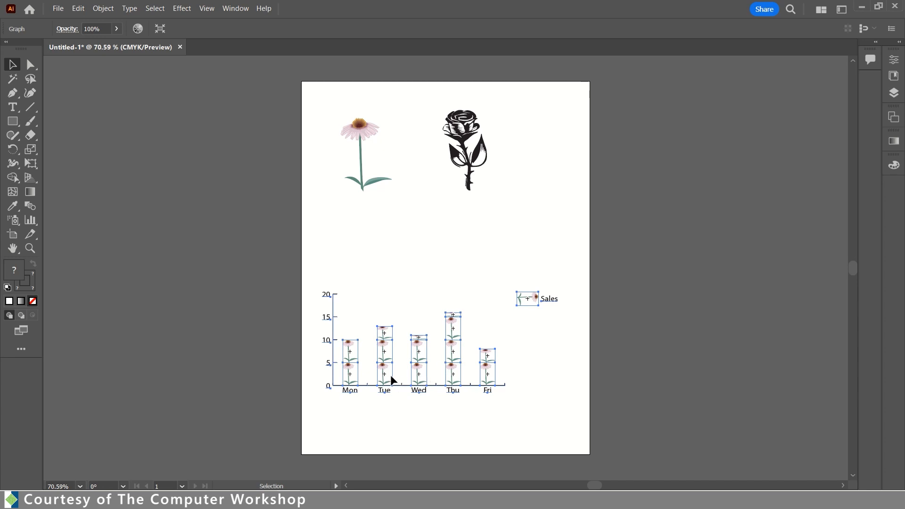
mouse_move(449, 353)
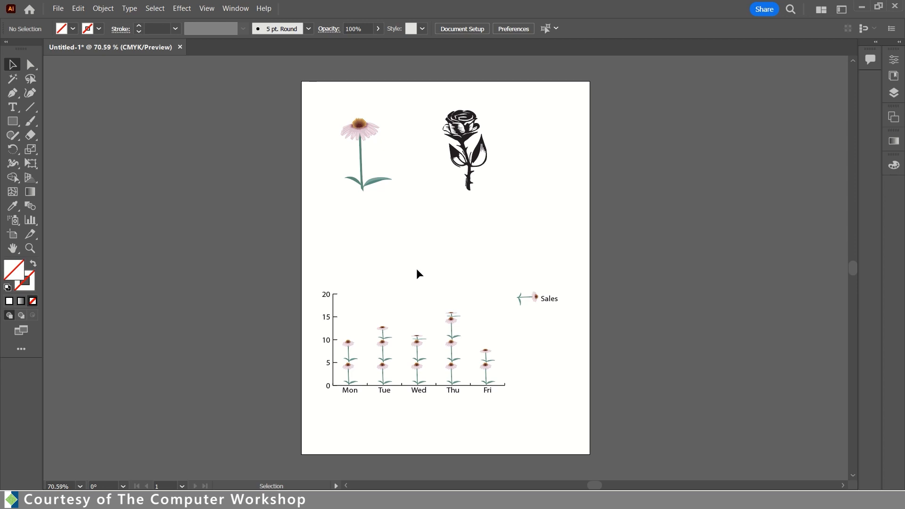
mouse_move(531, 296)
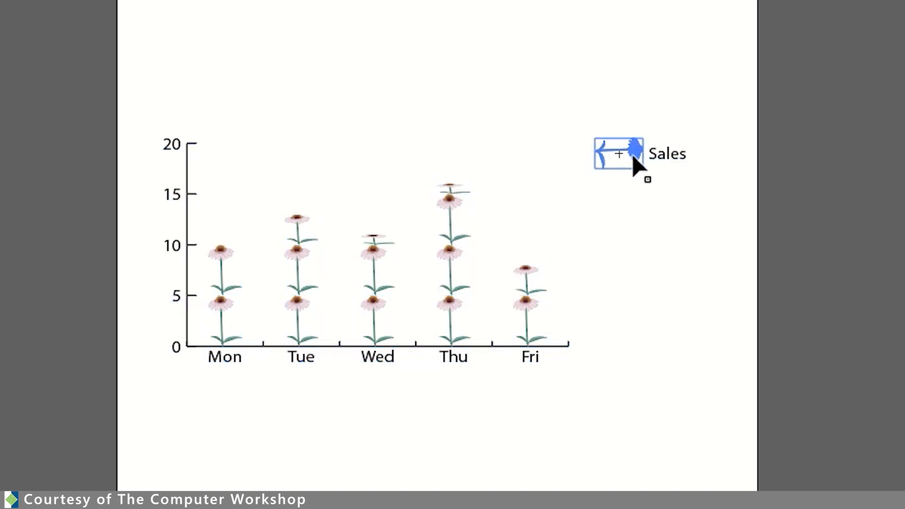
click(619, 154)
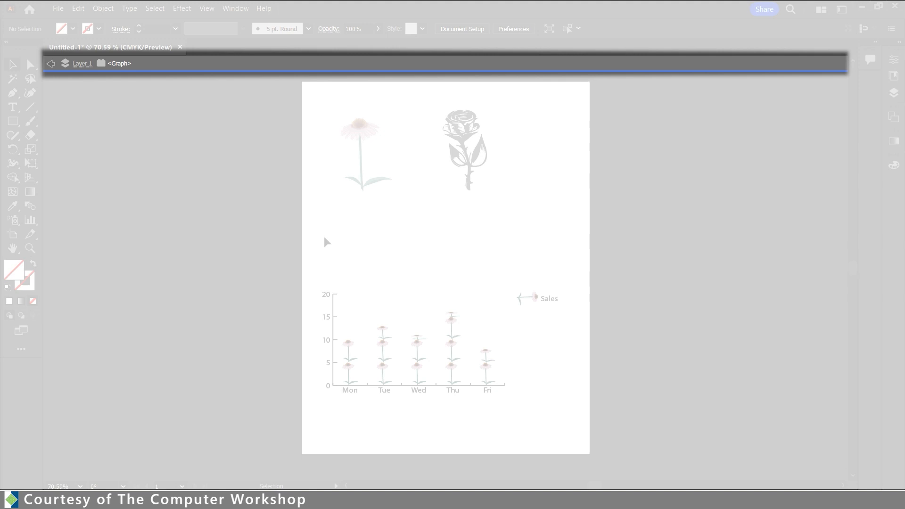
mouse_move(339, 251)
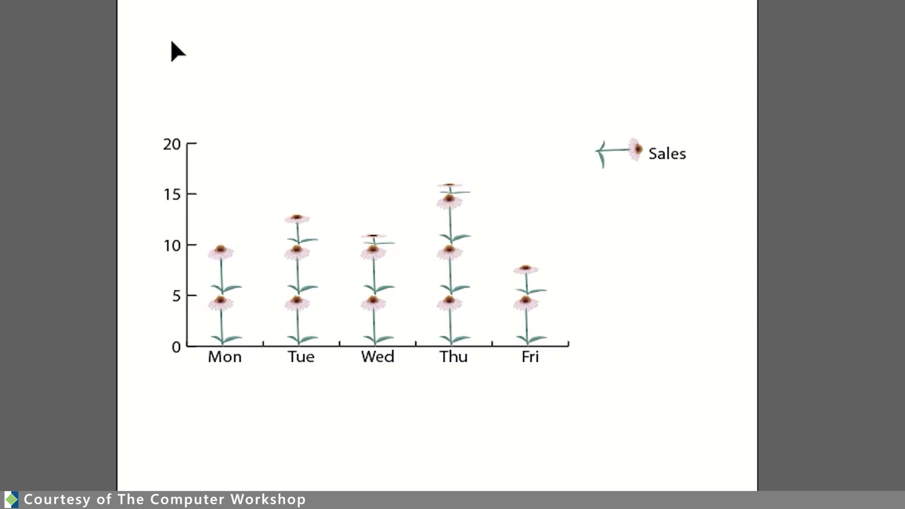
click(631, 151)
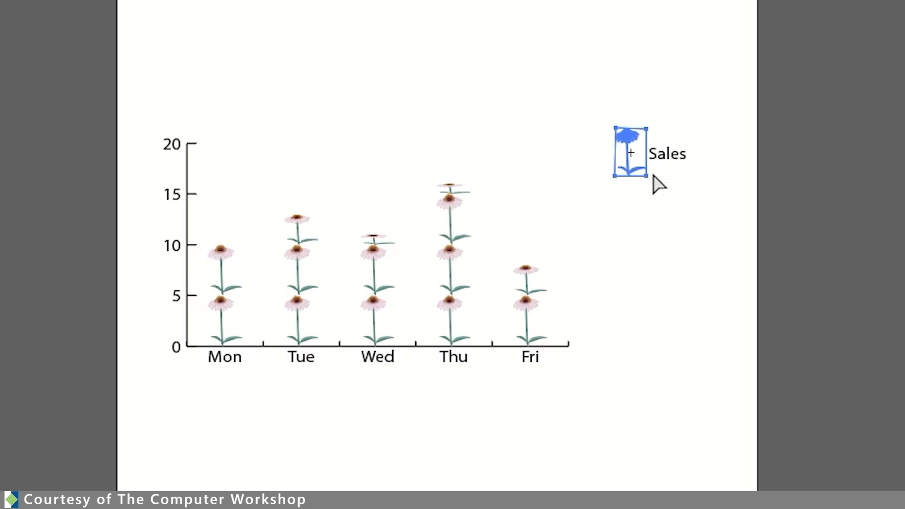
Step: Deselect the rotated legend coneflower by switching back to the Selection tool
key(v)
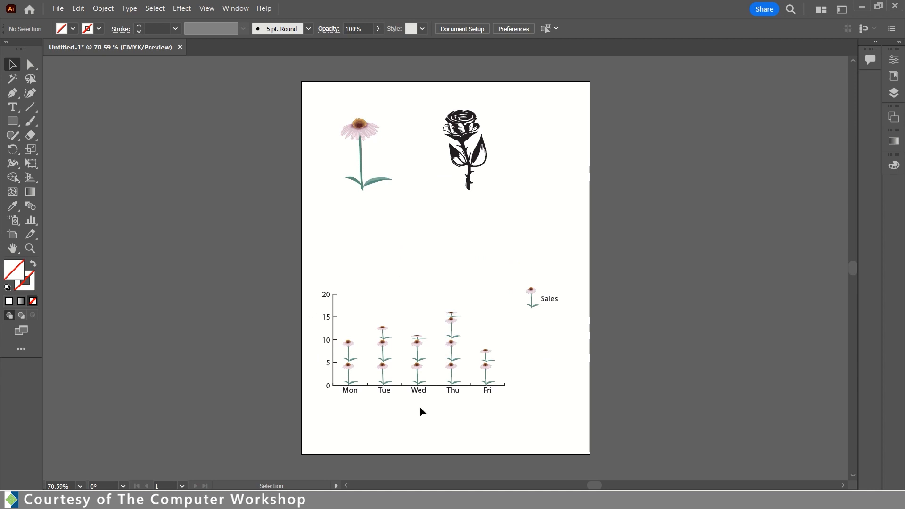
mouse_move(371, 434)
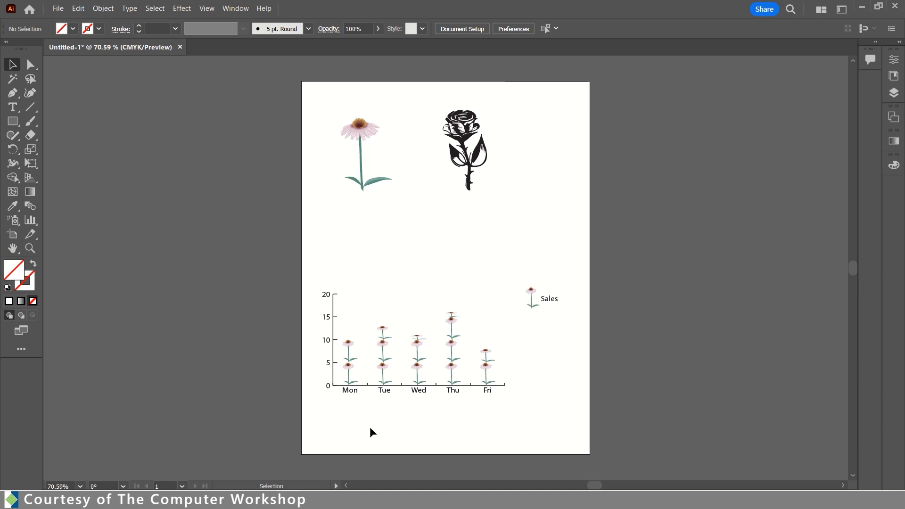
mouse_move(323, 334)
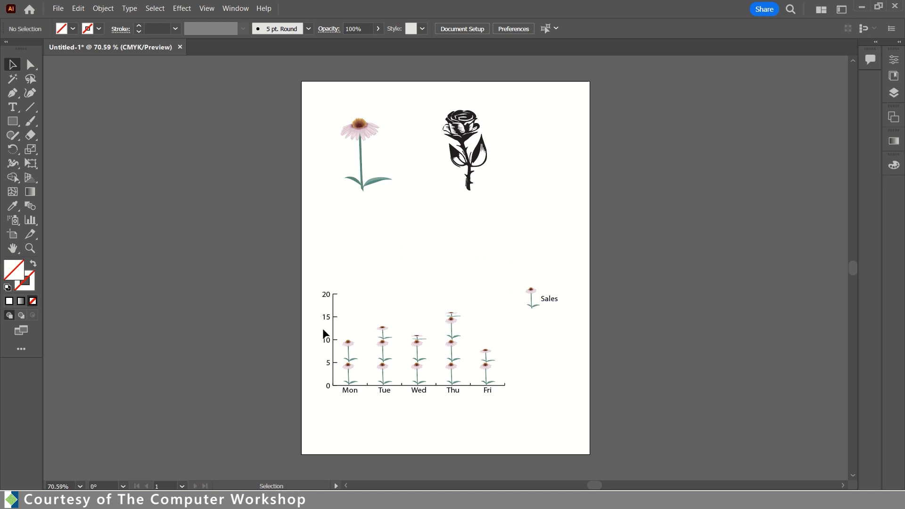